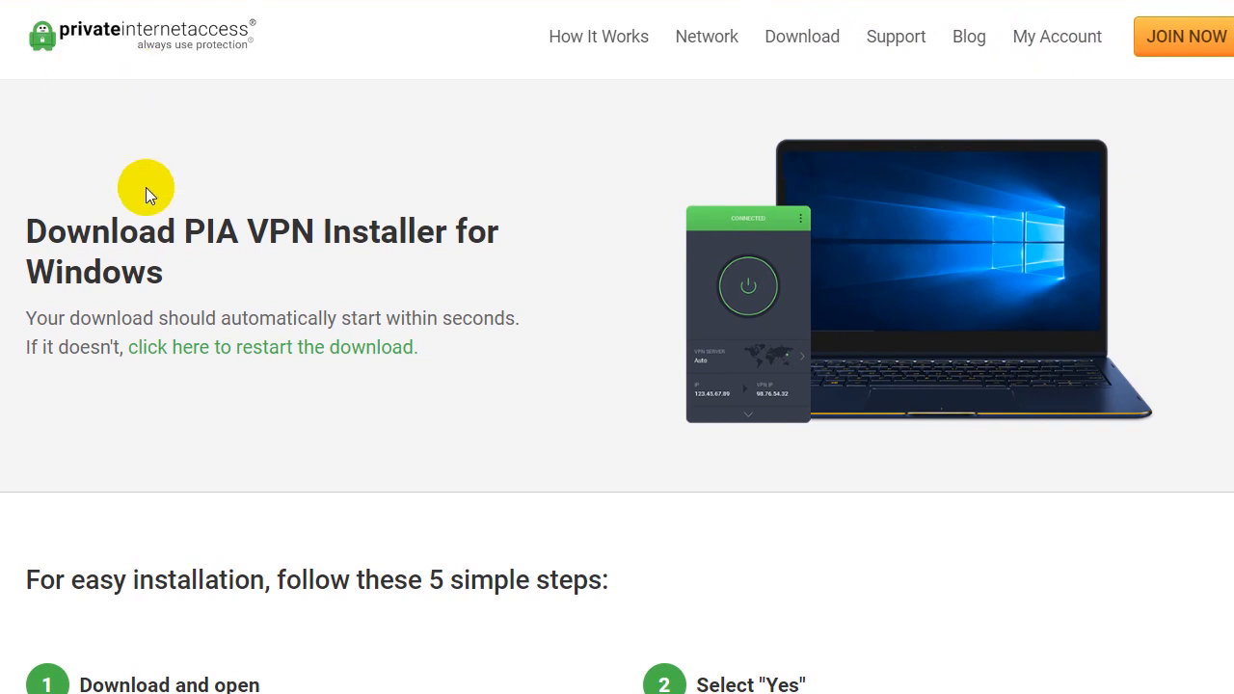
{"action": "mouse_move", "coordinate": [313, 104]}
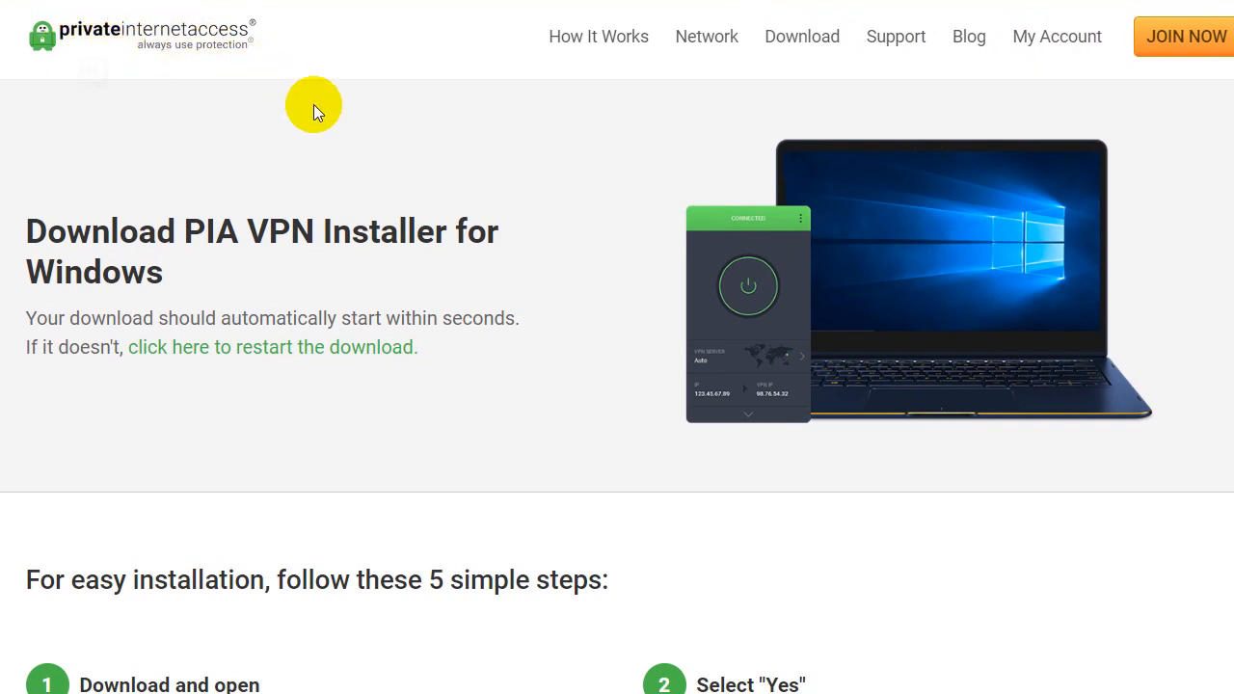
{"action": "mouse_move", "coordinate": [748, 280]}
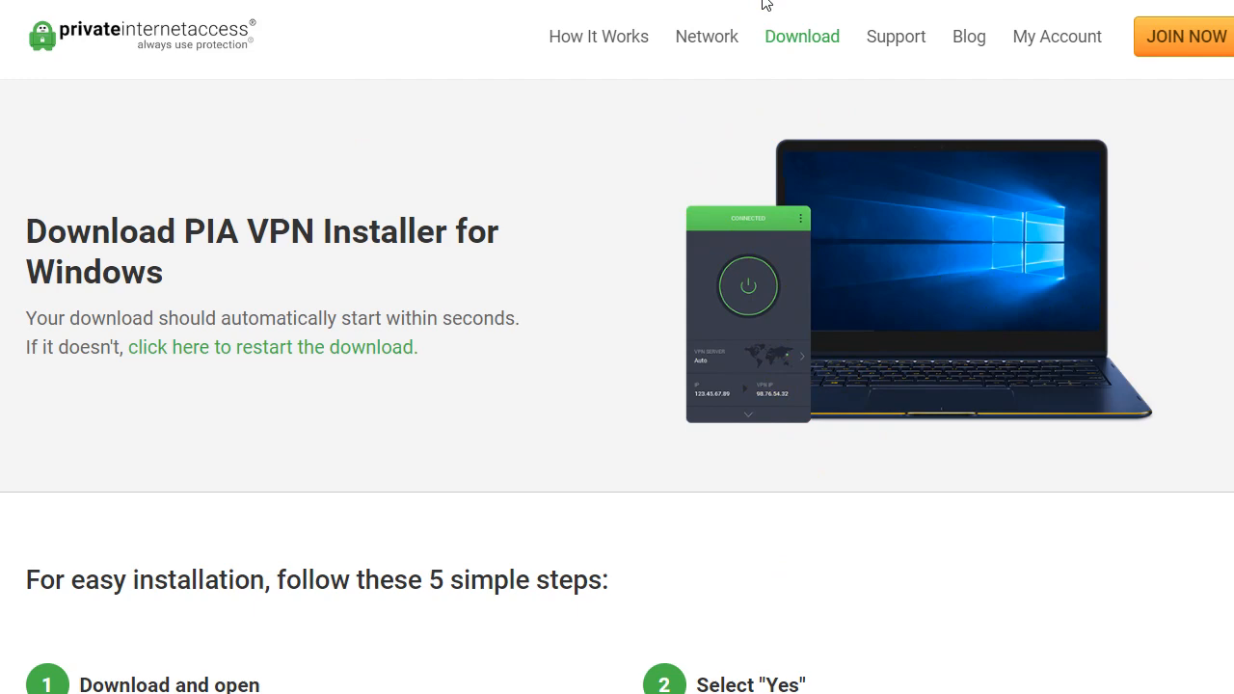
Step: Show the hidden notification-area icons over the PIA installer download page
{"action": "scroll", "scroll_direction": "down", "scroll_amount": 3}
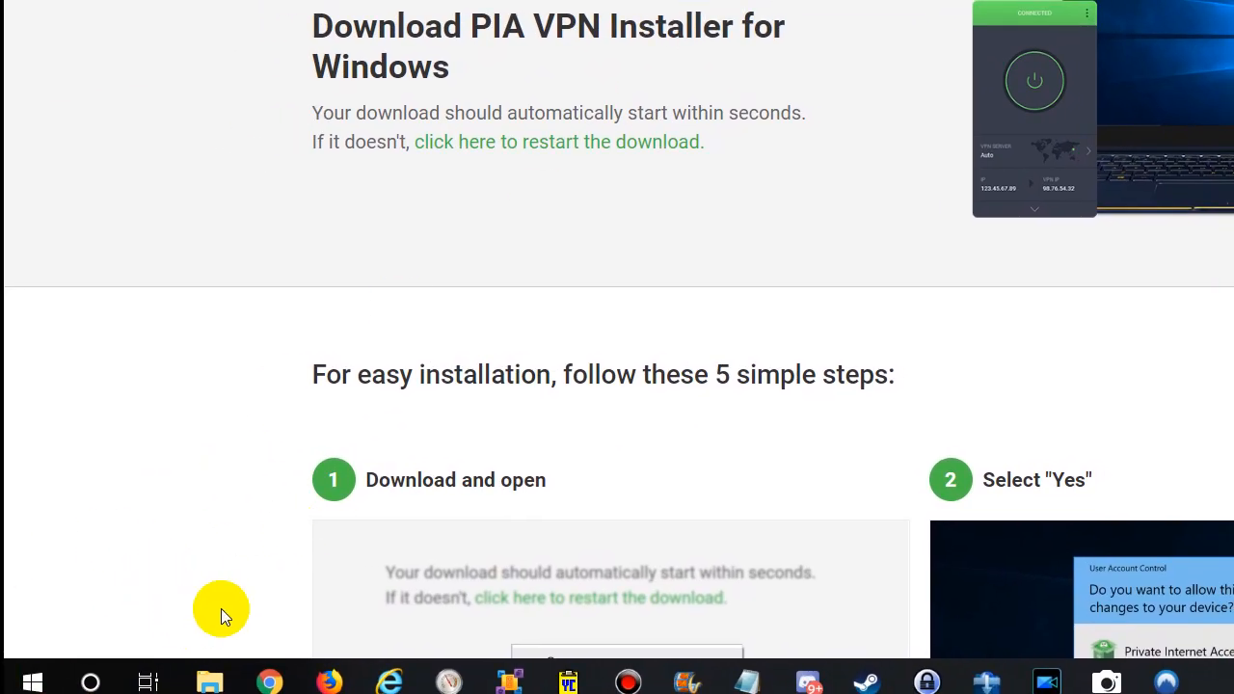
{"action": "mouse_move", "coordinate": [103, 633]}
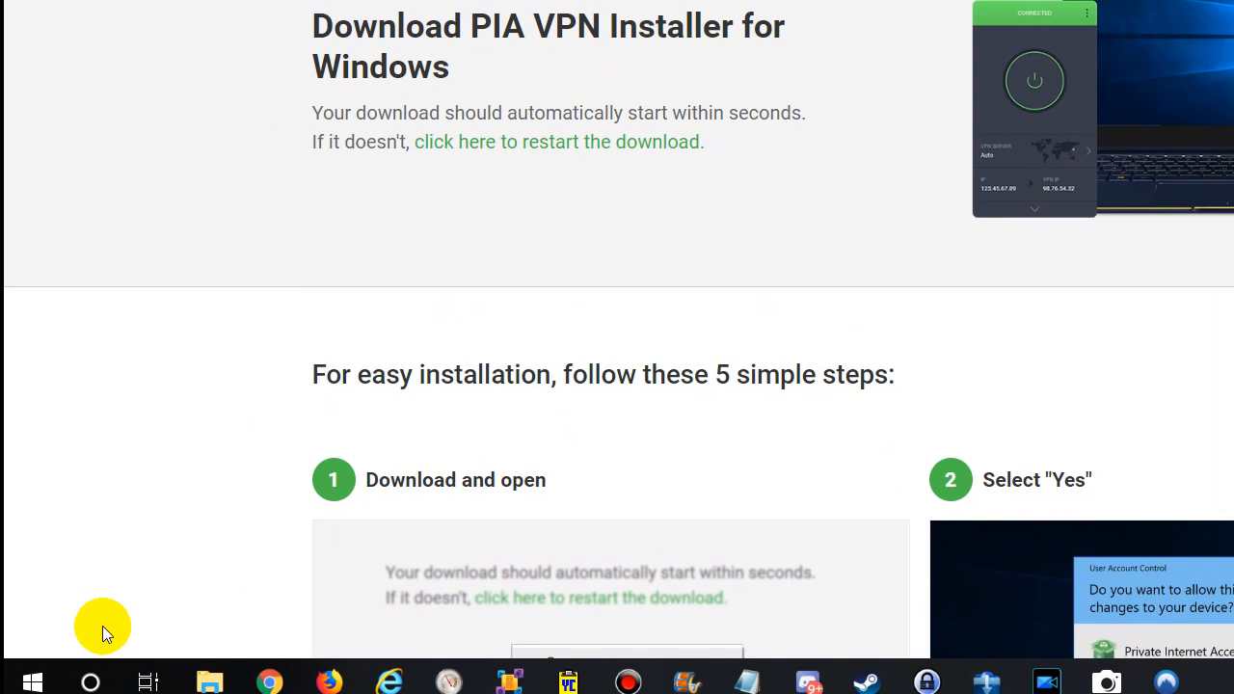
{"action": "mouse_move", "coordinate": [39, 655]}
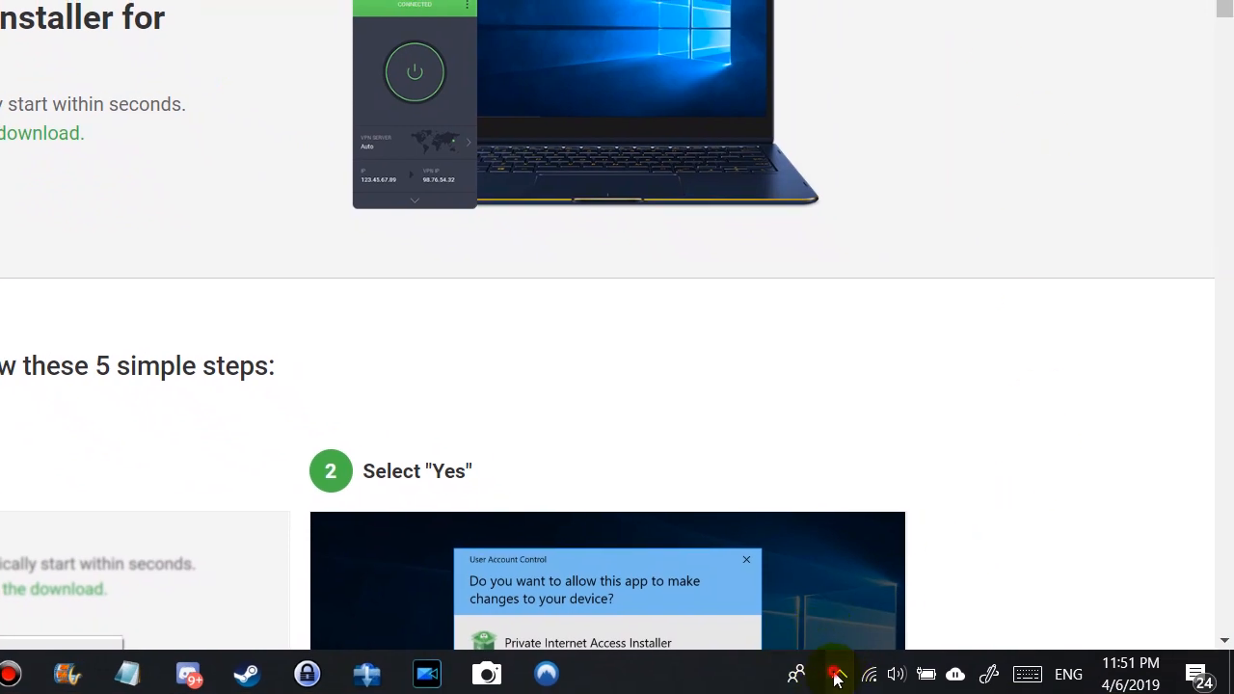
{"action": "left_click", "coordinate": [835, 673]}
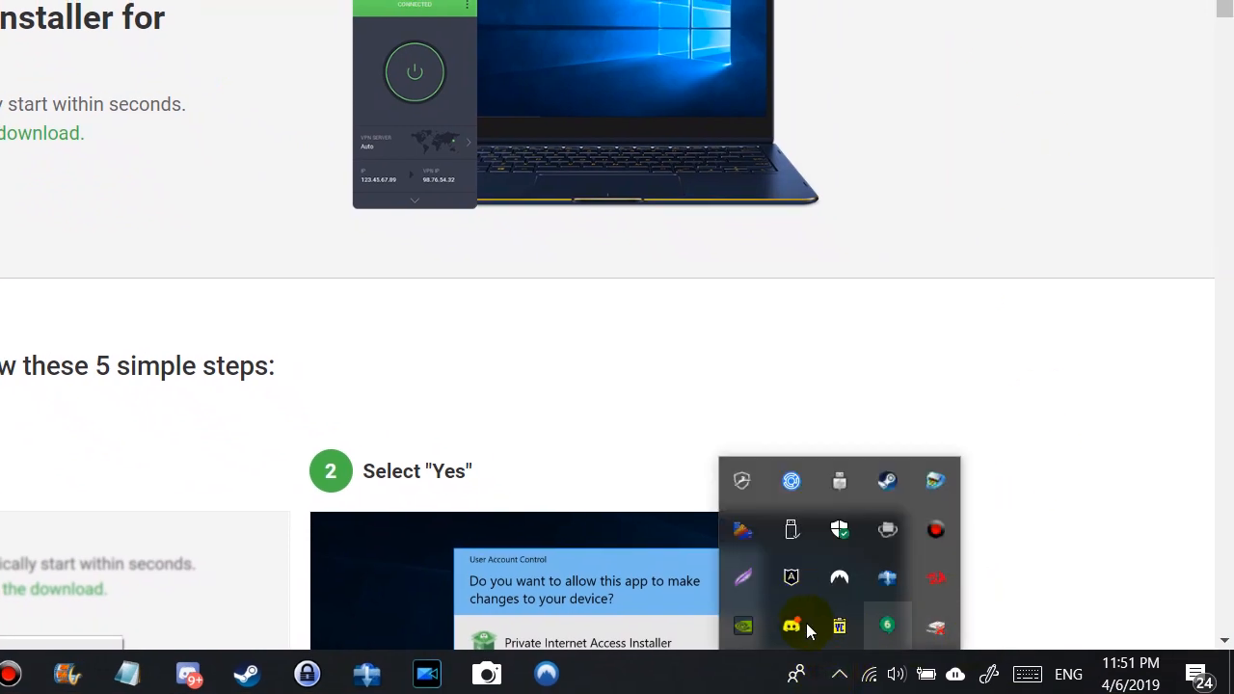
{"action": "mouse_move", "coordinate": [914, 549]}
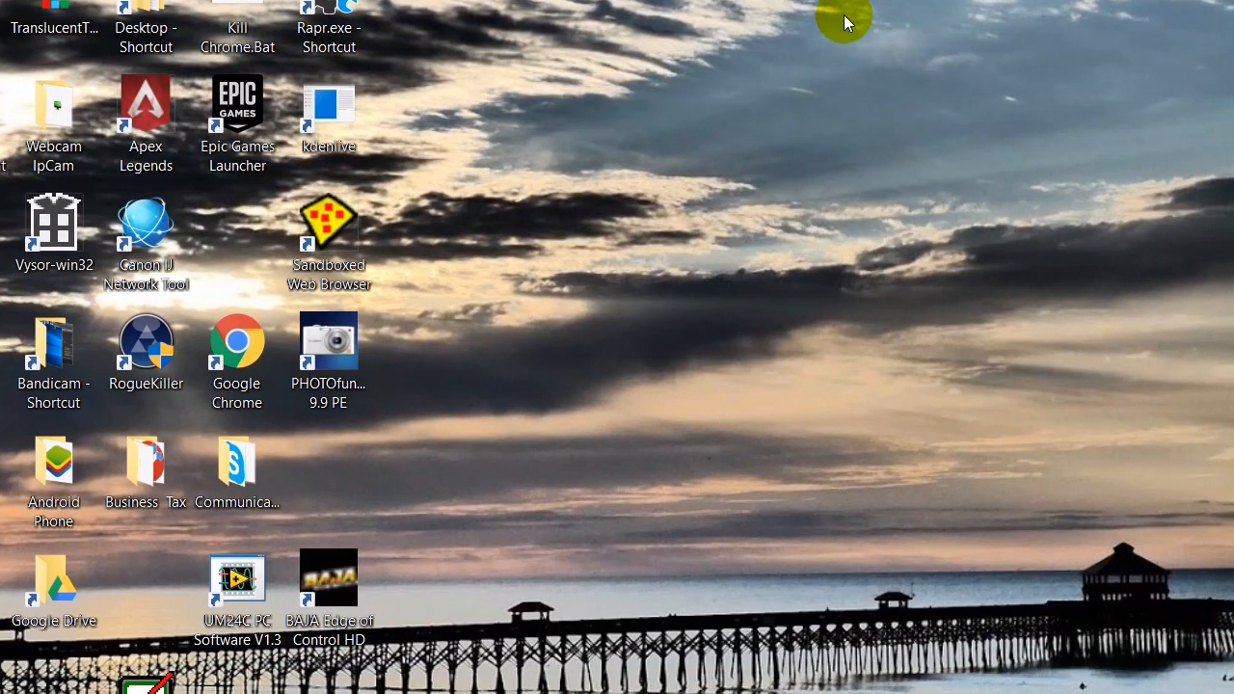
{"action": "mouse_move", "coordinate": [856, 36]}
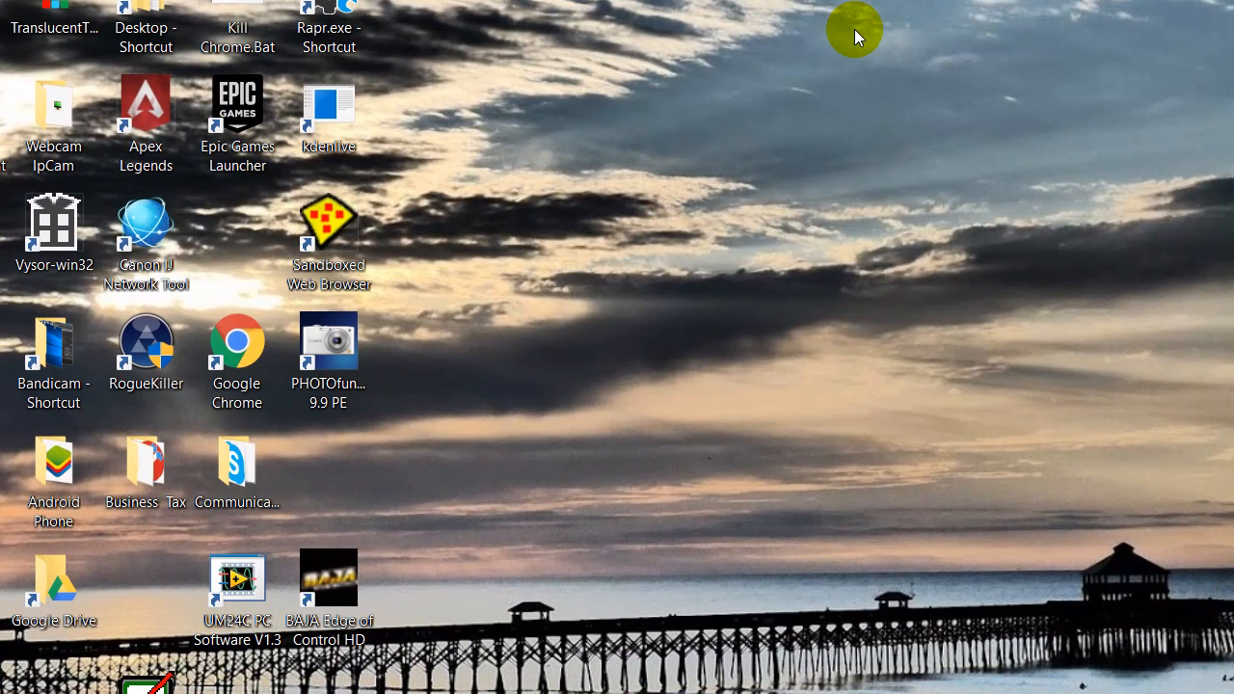
{"action": "mouse_move", "coordinate": [564, 46]}
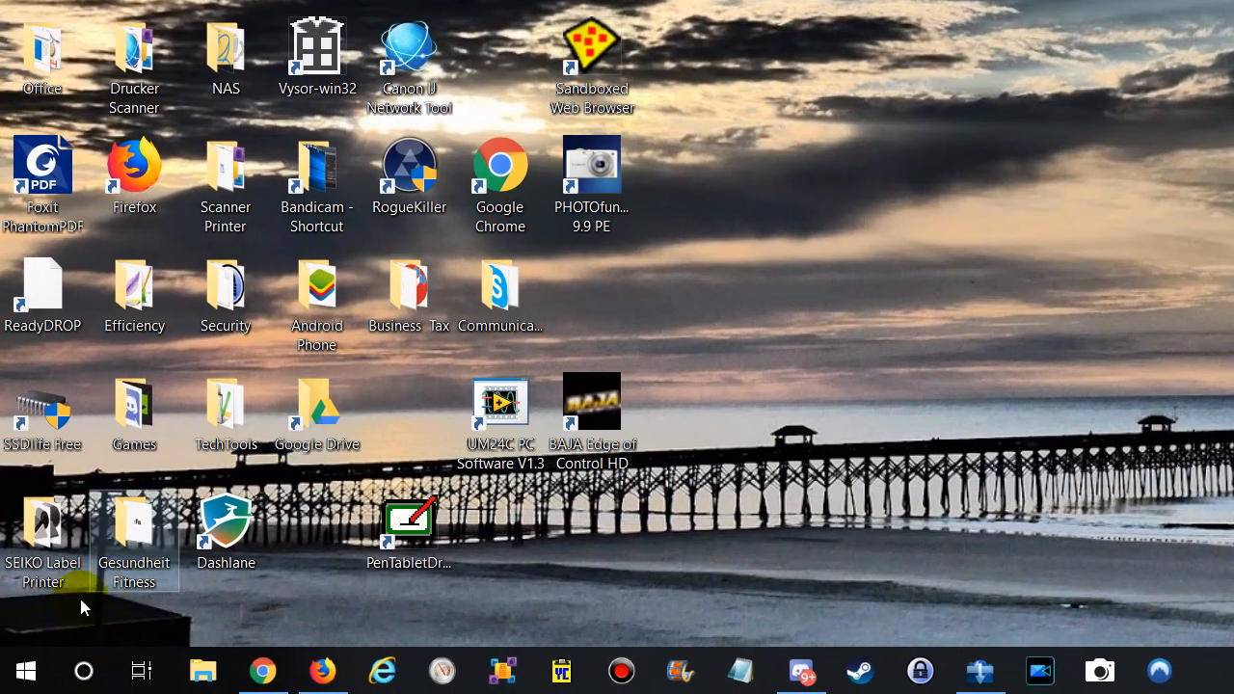
Step: Open the Start menu to head to Settings > Apps & features
{"action": "left_click", "coordinate": [23, 670]}
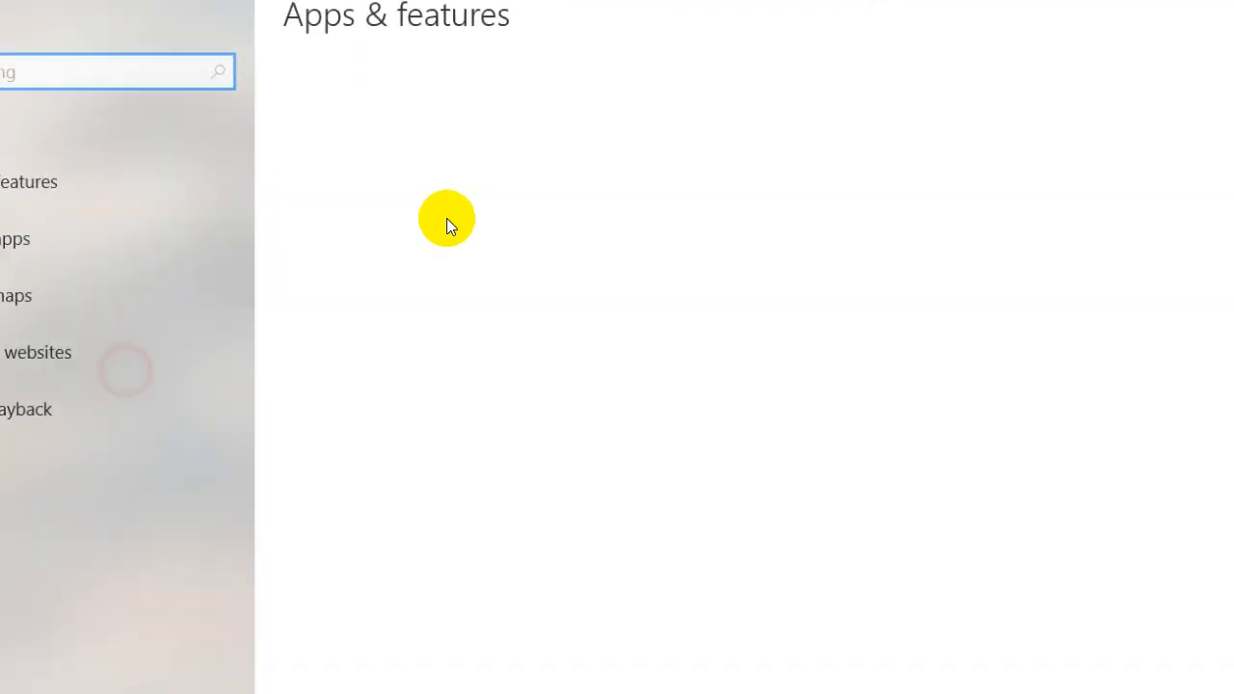
Step: Sort Apps & features by Install date and scroll to Private Internet Access
{"action": "scroll", "scroll_direction": "down", "scroll_amount": 3}
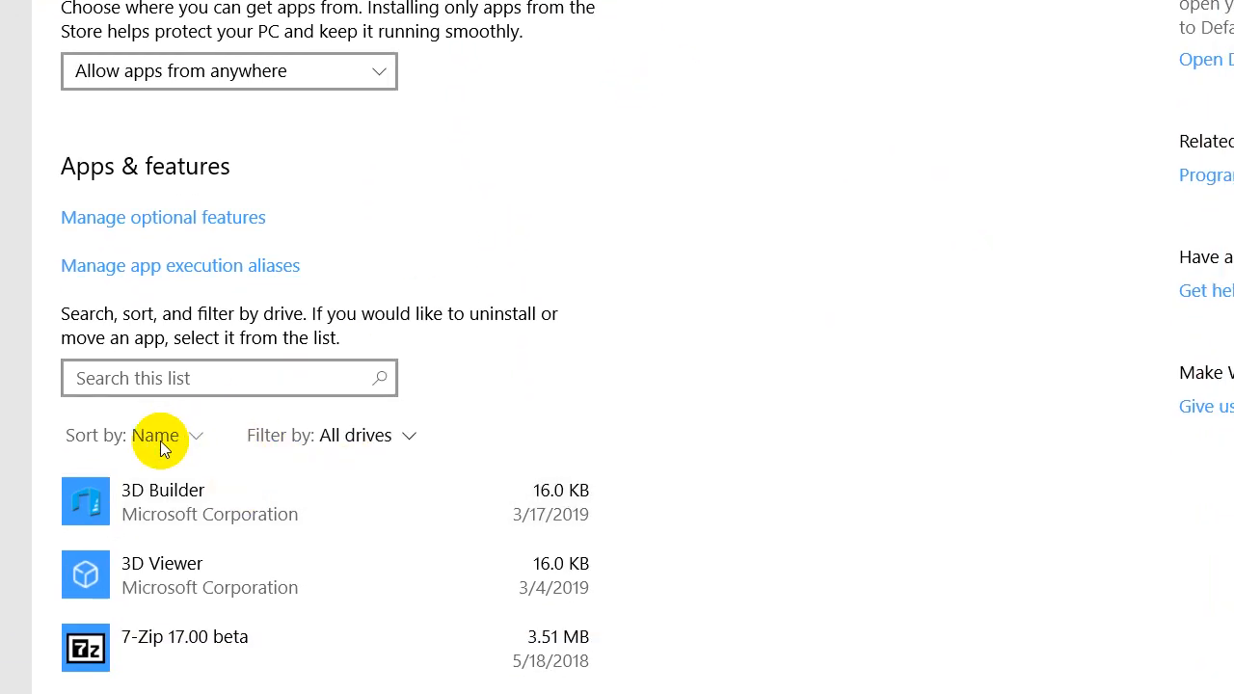
{"action": "mouse_move", "coordinate": [184, 444]}
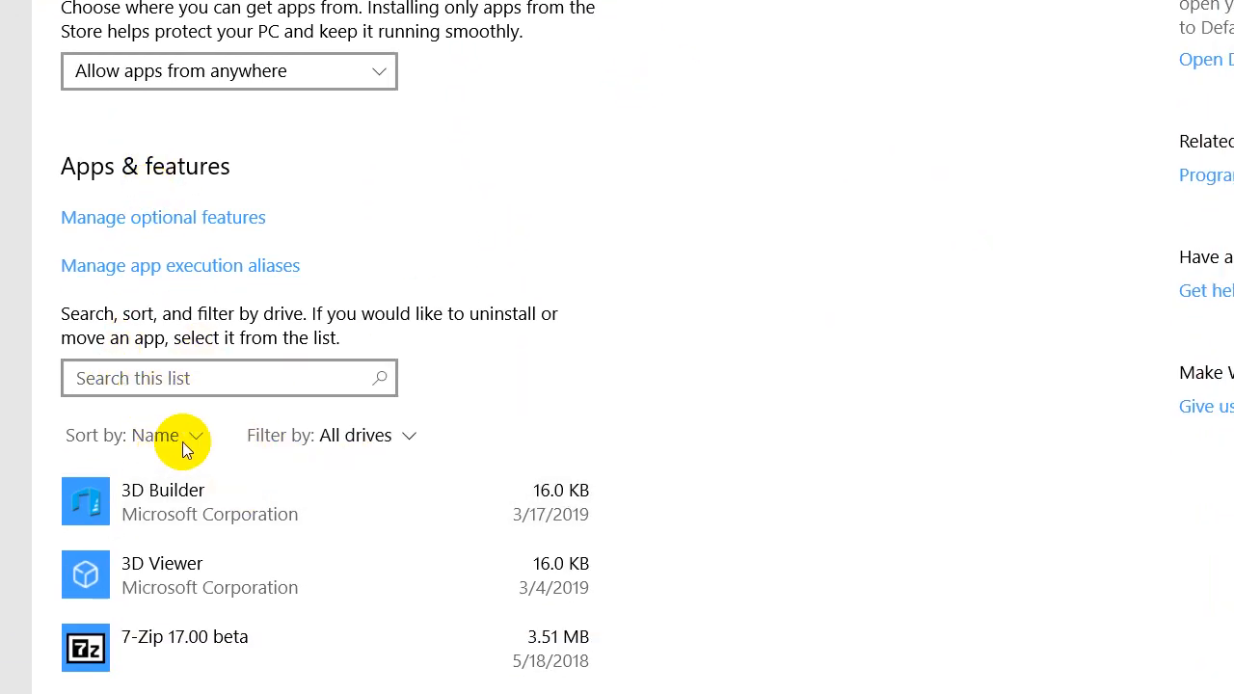
{"action": "left_click", "coordinate": [153, 434]}
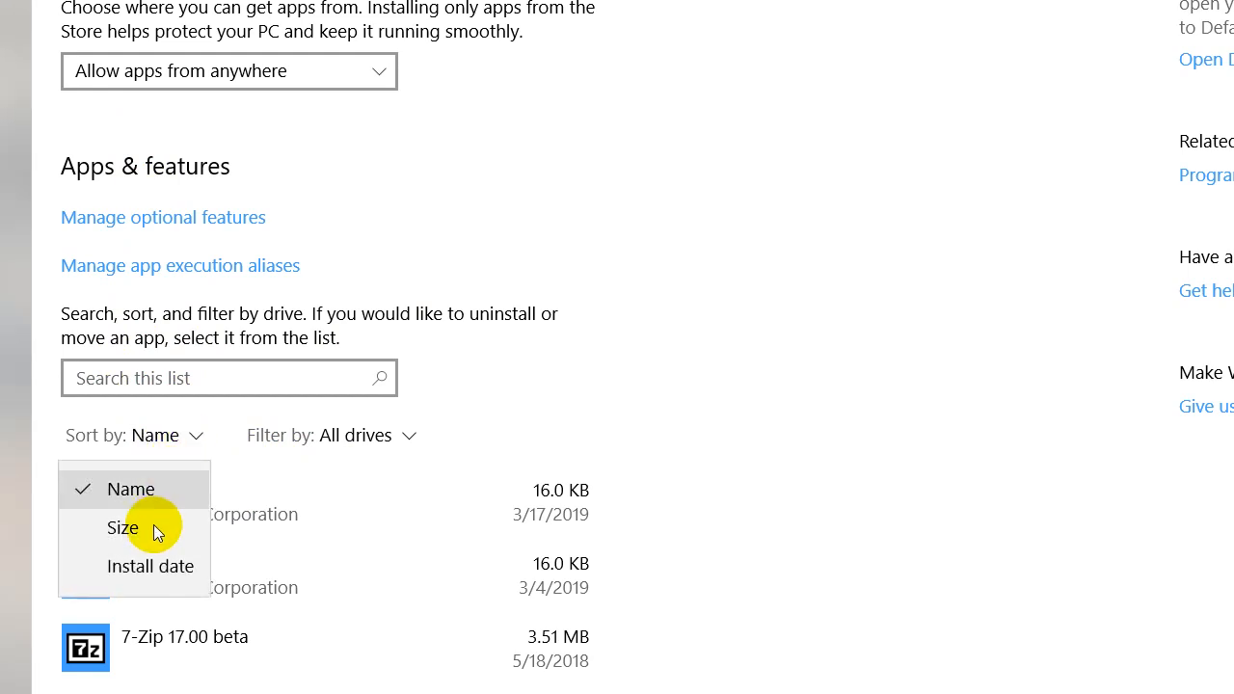
{"action": "left_click", "coordinate": [151, 566]}
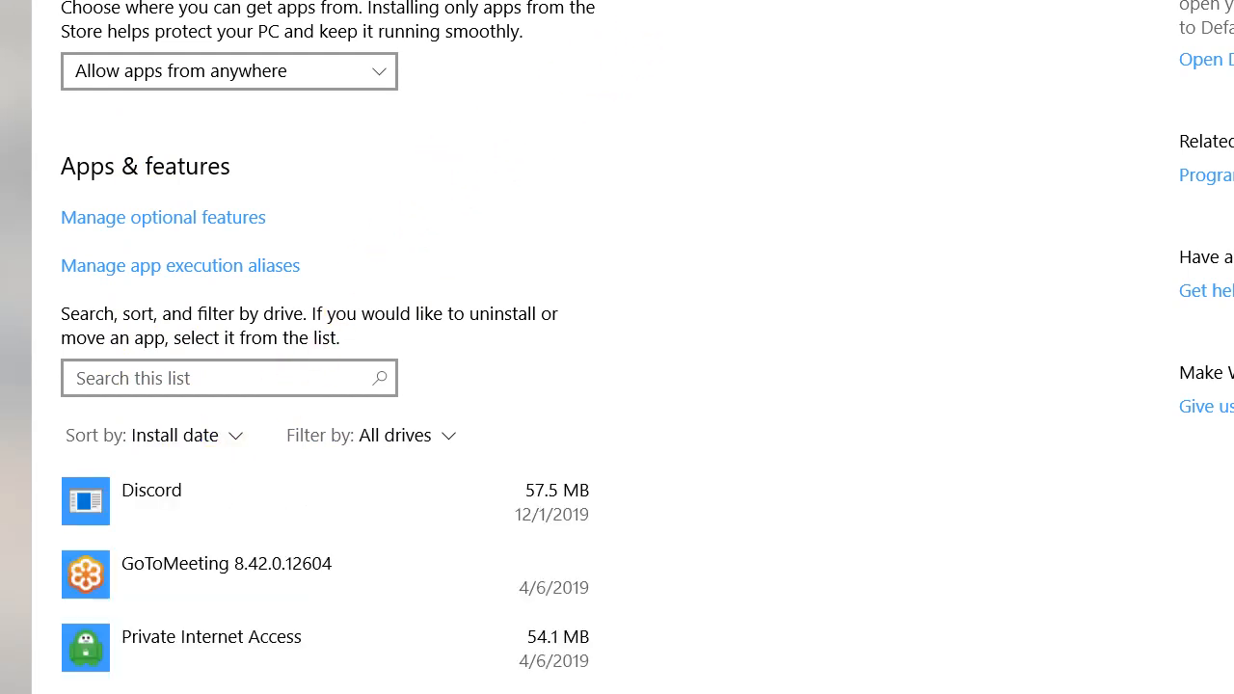
{"action": "scroll", "scroll_direction": "down", "scroll_amount": 3}
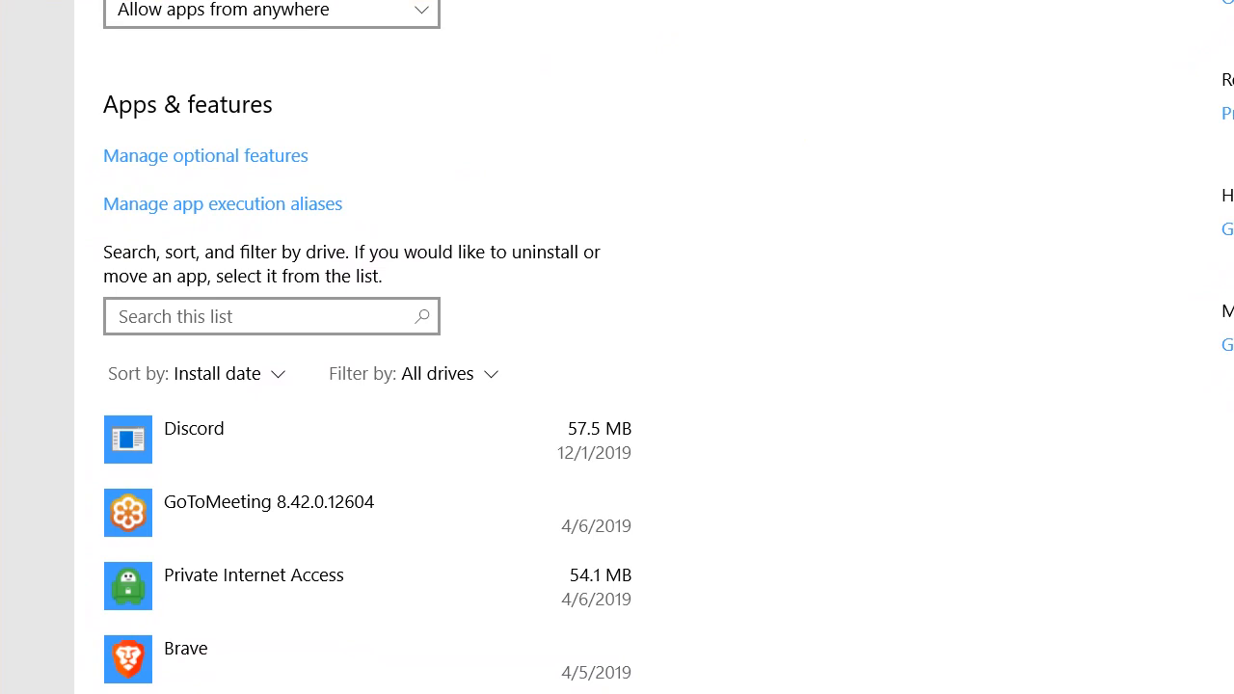
{"action": "scroll", "scroll_direction": "down", "scroll_amount": 3}
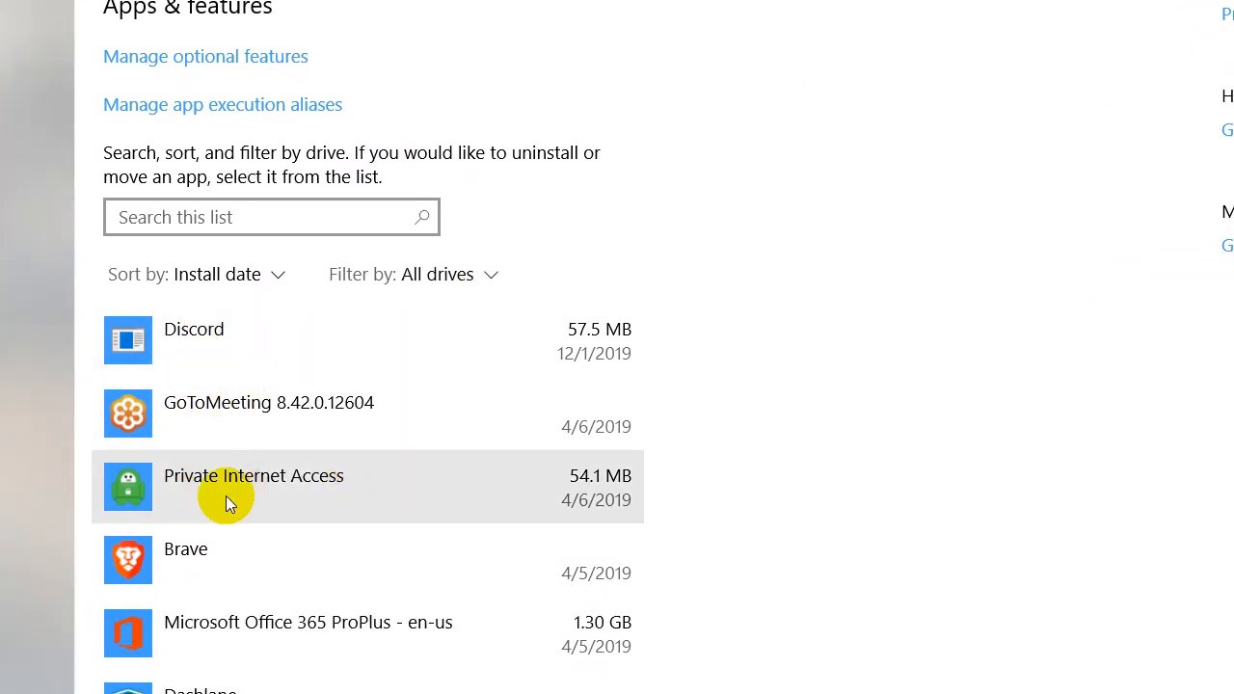
{"action": "mouse_move", "coordinate": [283, 498]}
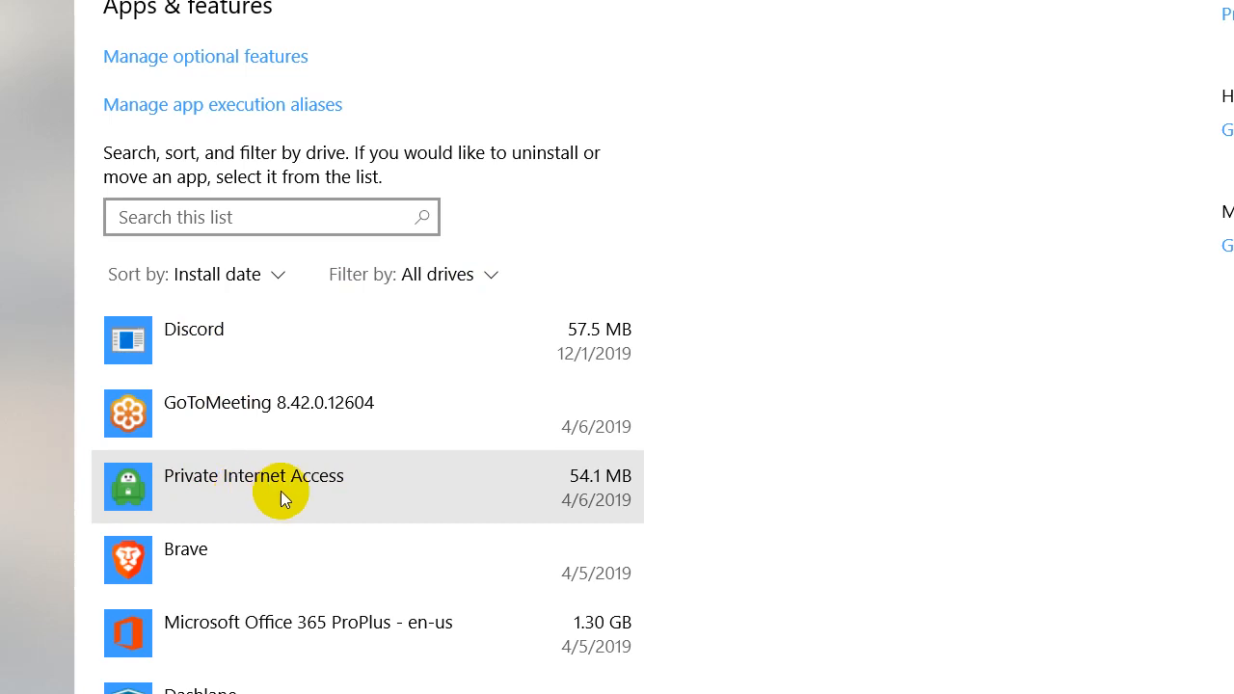
{"action": "mouse_move", "coordinate": [203, 482]}
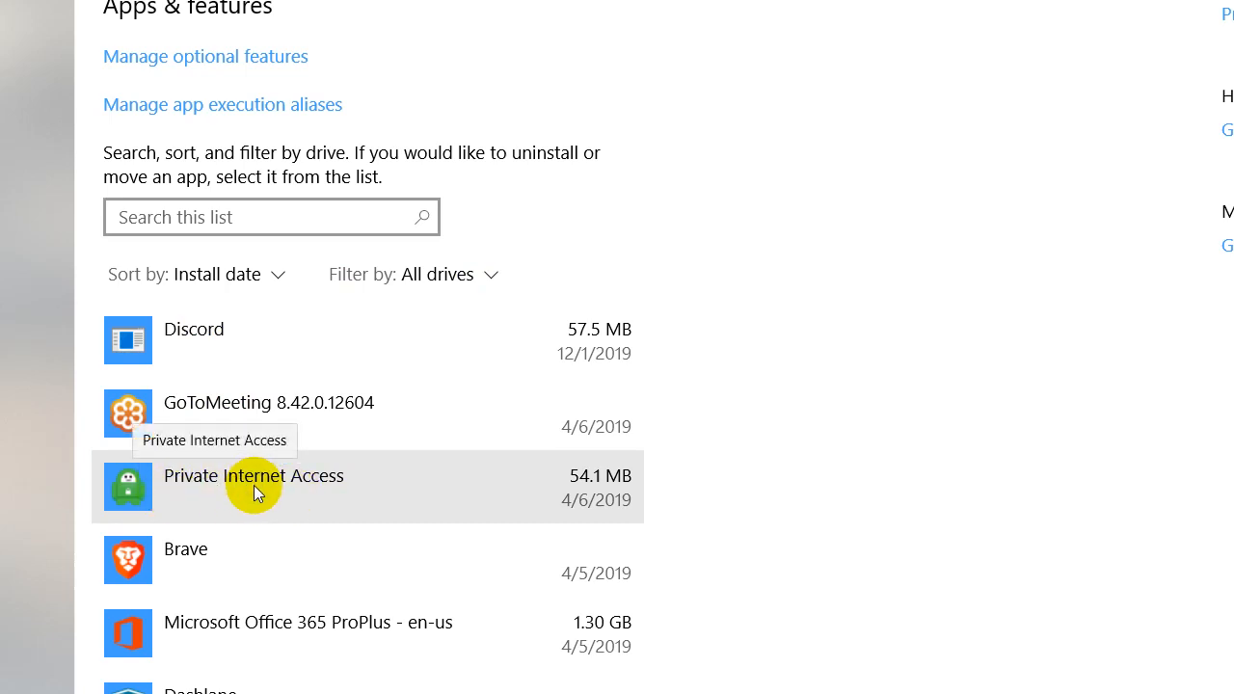
Step: Expand Private Internet Access in Apps & features to show version 1.1.1+02545 and Uninstall
{"action": "left_click", "coordinate": [253, 476]}
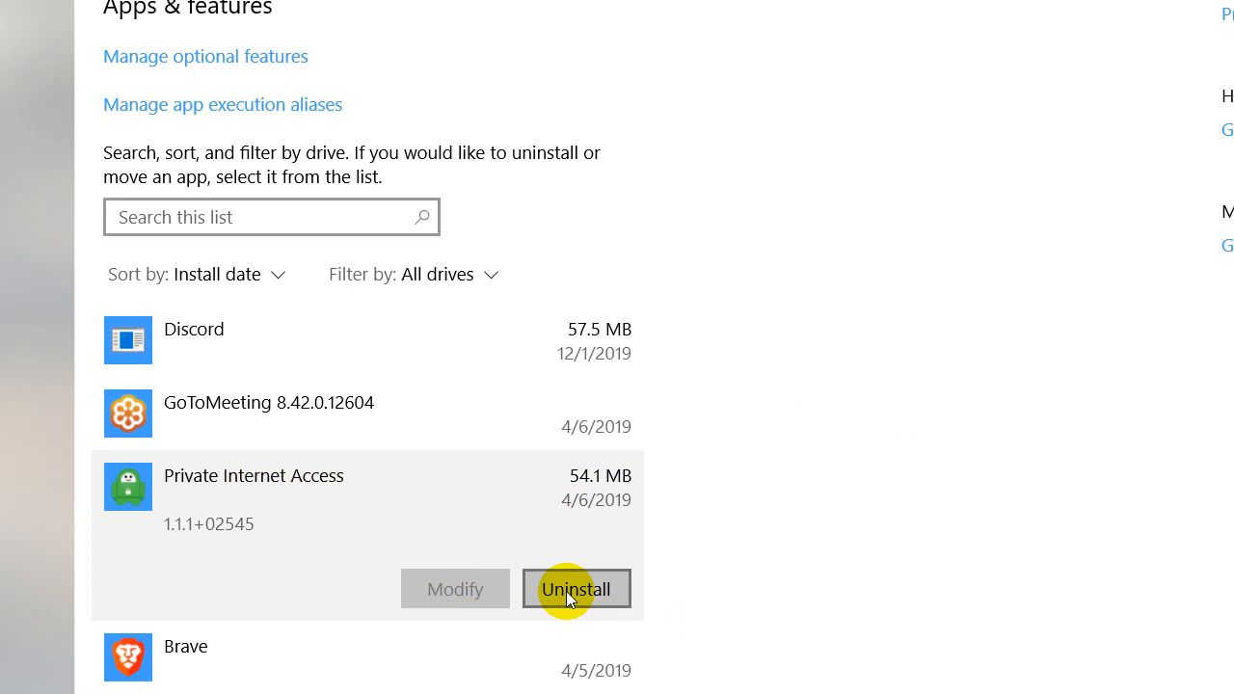
{"action": "mouse_move", "coordinate": [322, 566]}
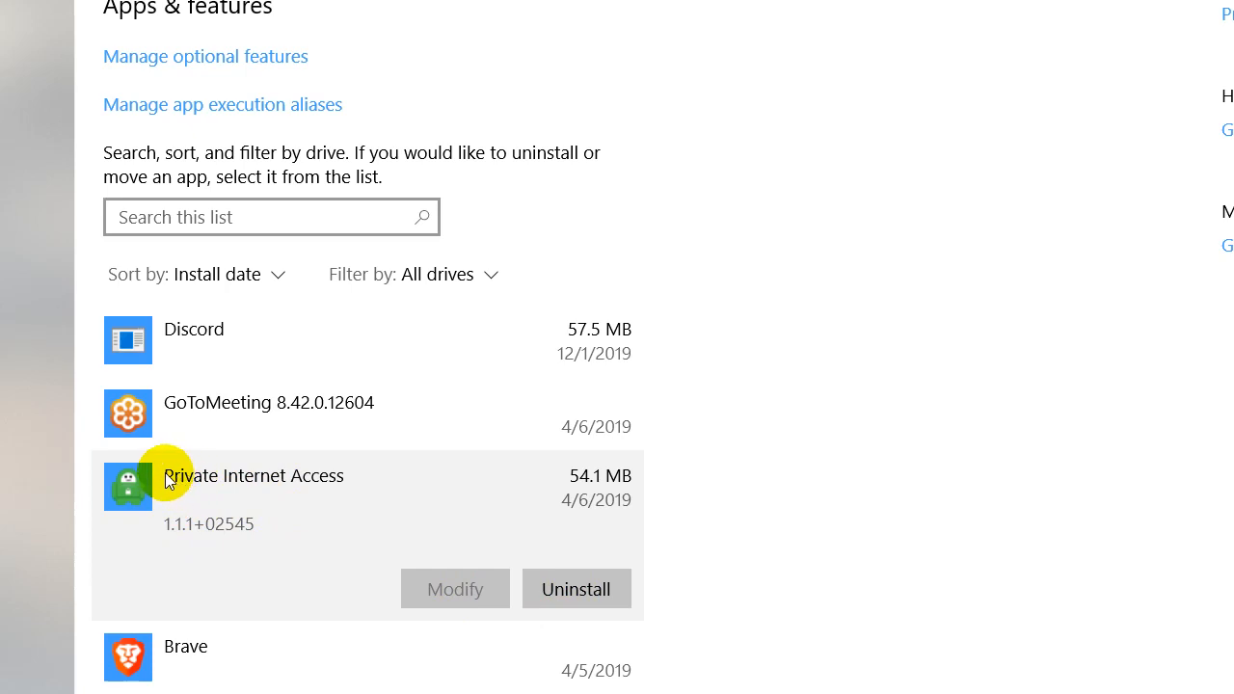
{"action": "mouse_move", "coordinate": [193, 496]}
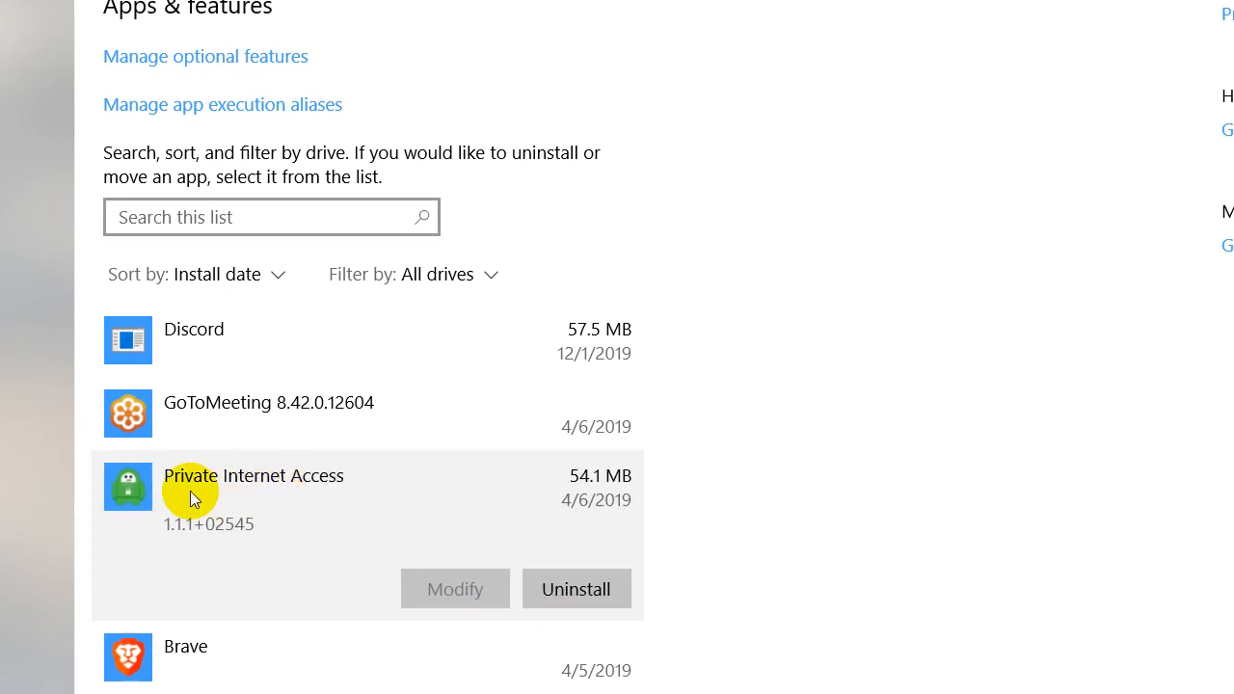
{"action": "mouse_move", "coordinate": [624, 142]}
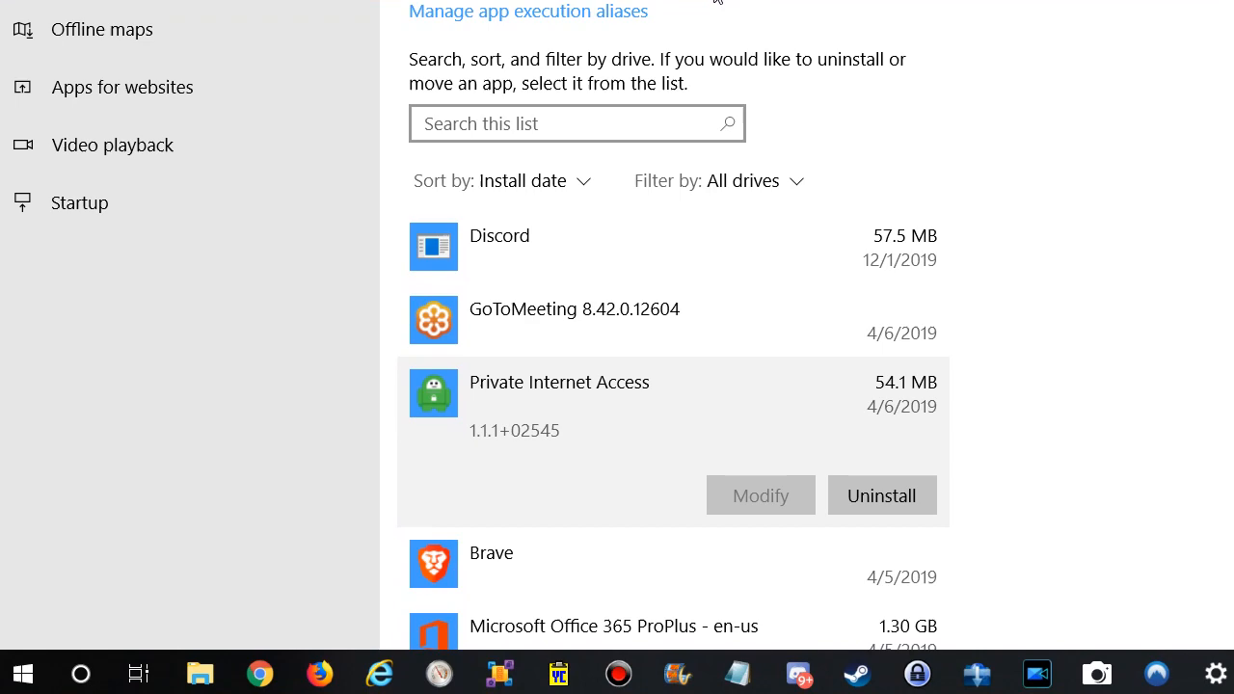
Step: Search Start for 'private' and open the Private Internet Access best match's context menu
{"action": "left_click", "coordinate": [21, 673]}
{"action": "type", "text": "private"}
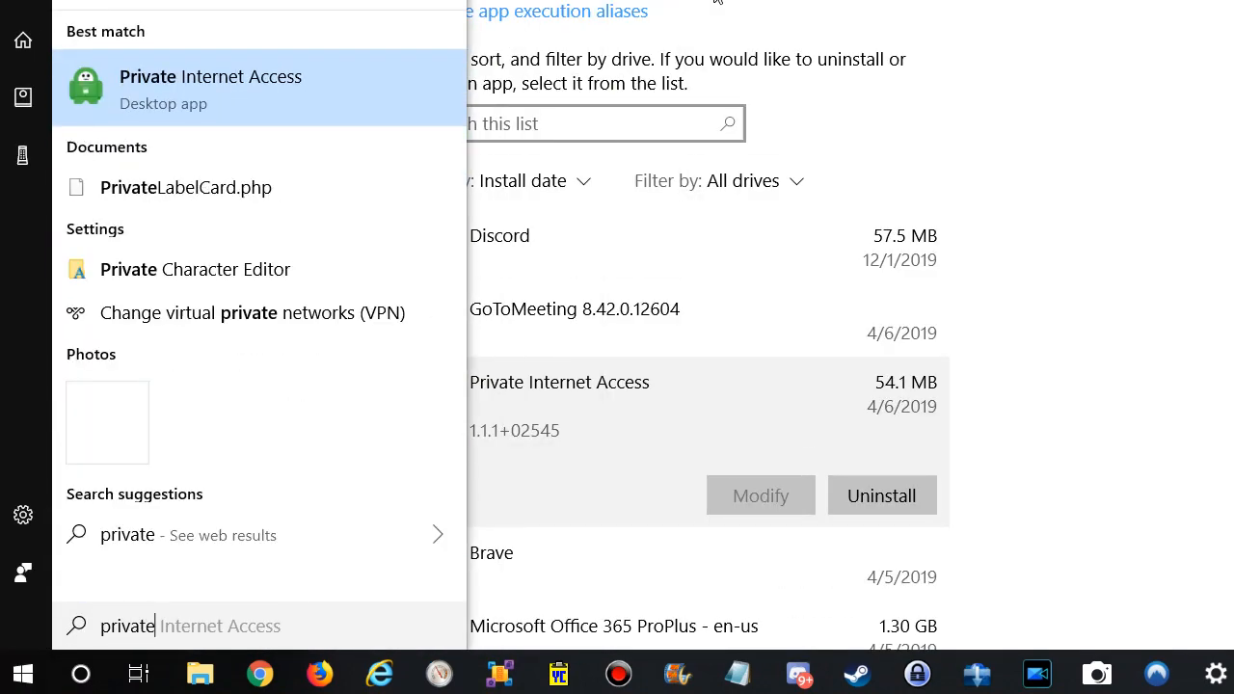
{"action": "mouse_move", "coordinate": [149, 82]}
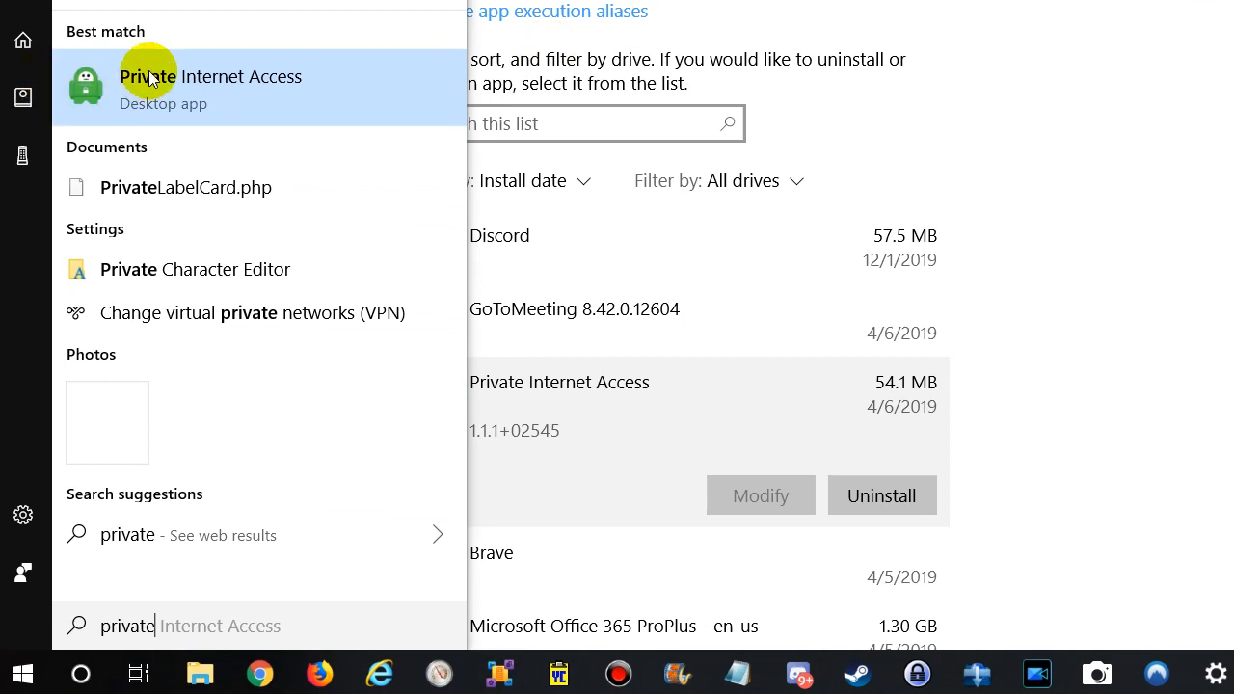
{"action": "mouse_move", "coordinate": [207, 99]}
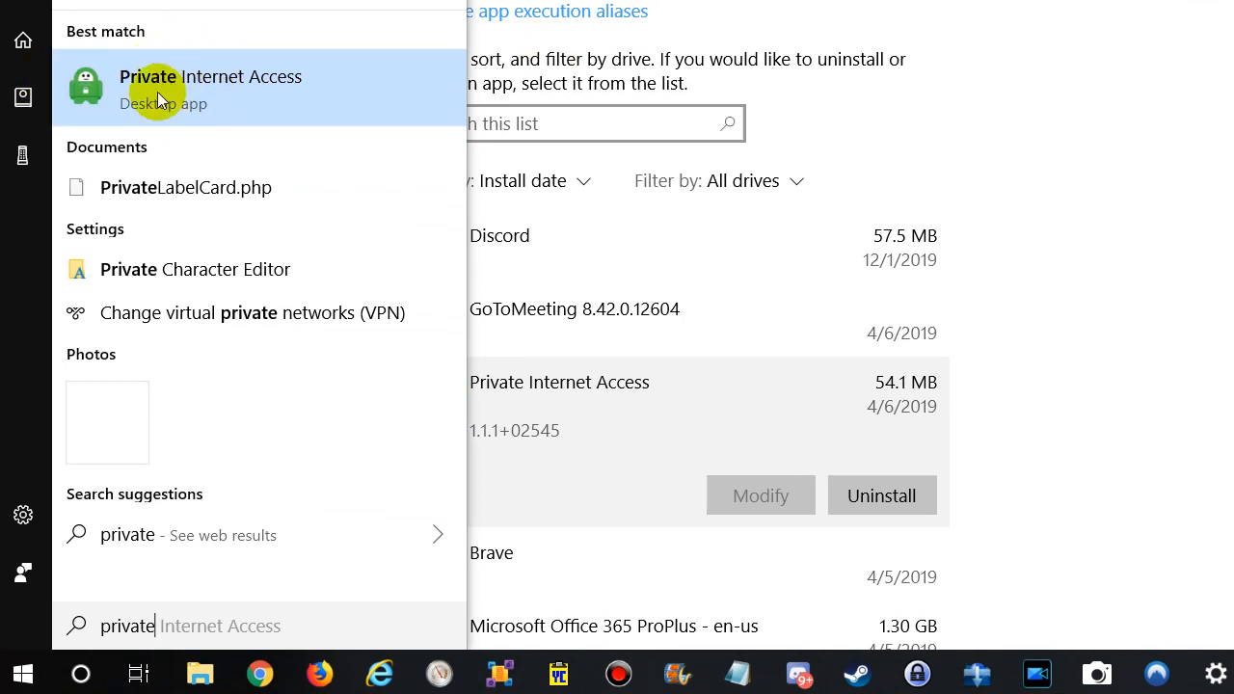
{"action": "right_click", "coordinate": [210, 87]}
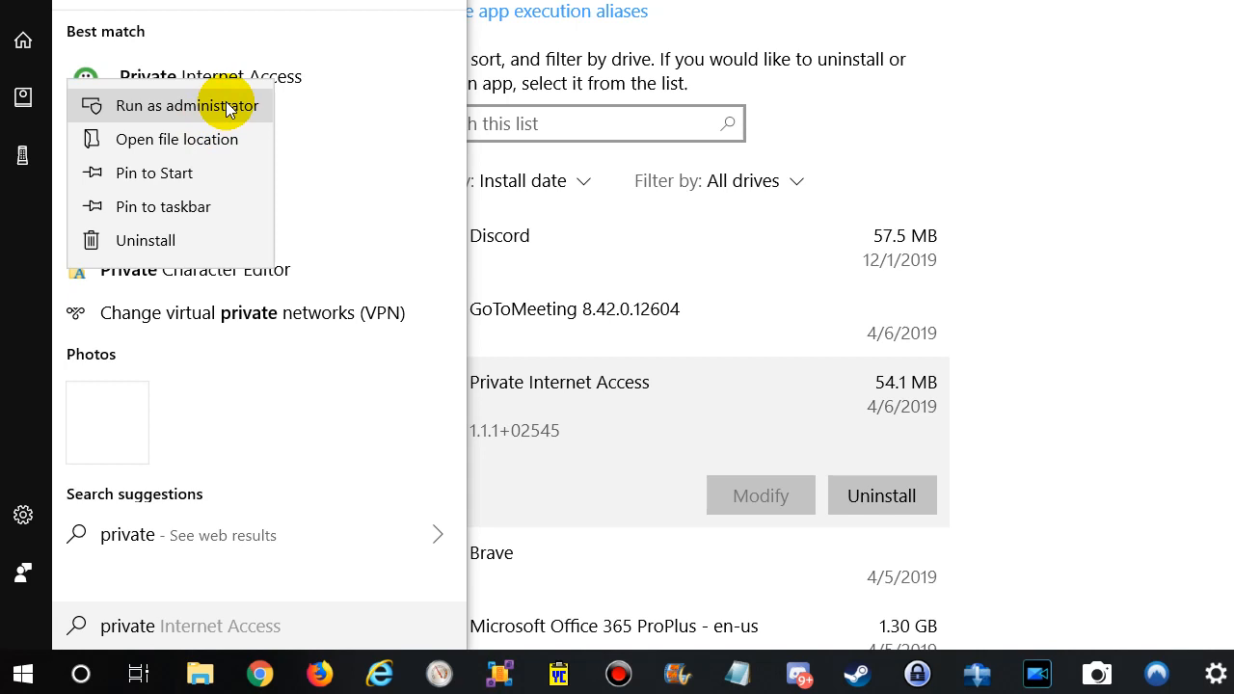
{"action": "mouse_move", "coordinate": [211, 139]}
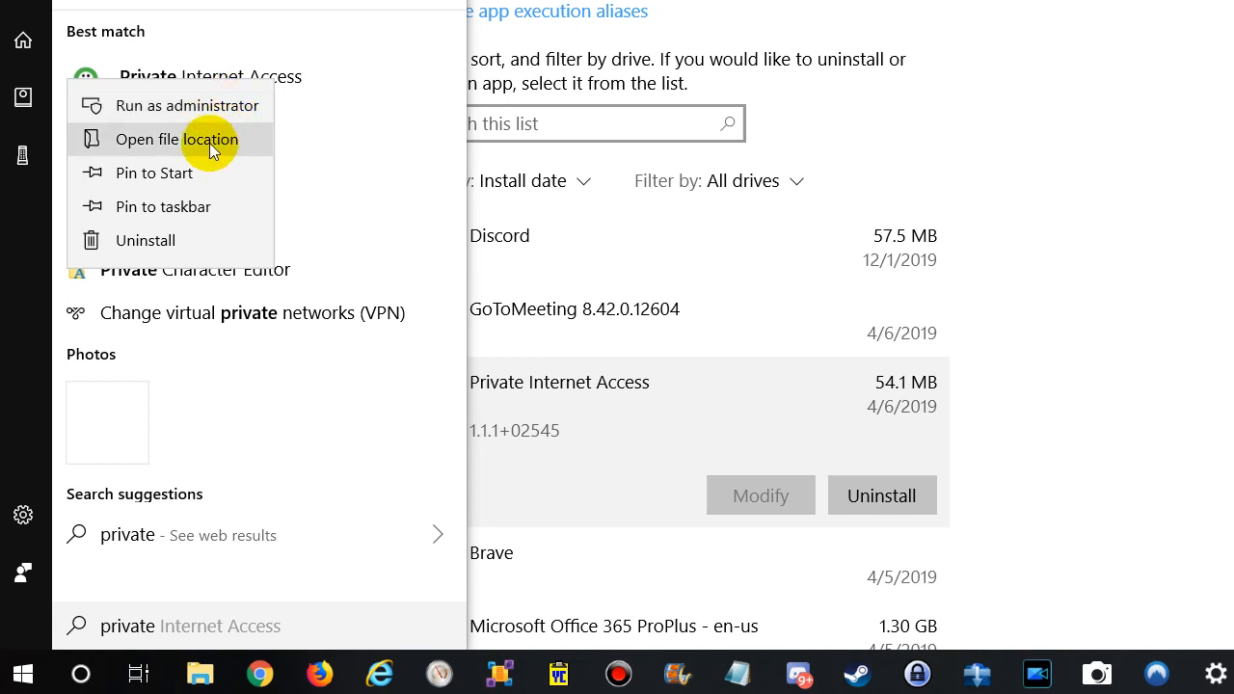
{"action": "mouse_move", "coordinate": [188, 207]}
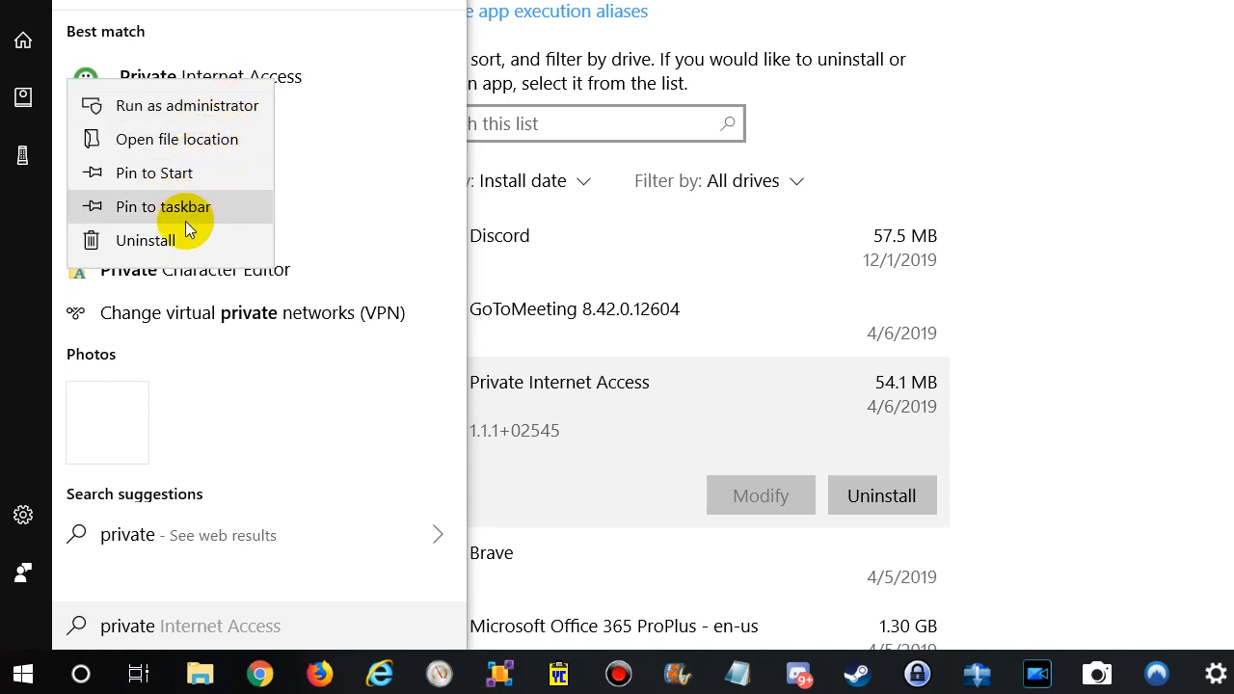
{"action": "mouse_move", "coordinate": [154, 173]}
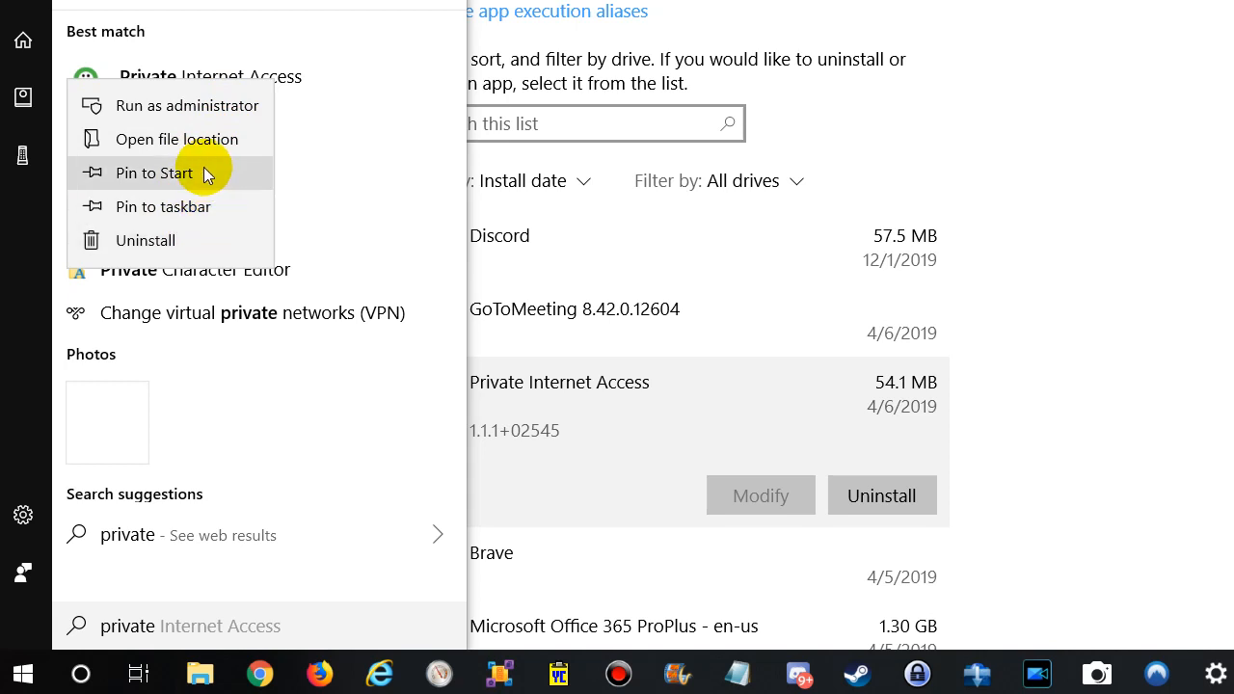
{"action": "mouse_move", "coordinate": [204, 138]}
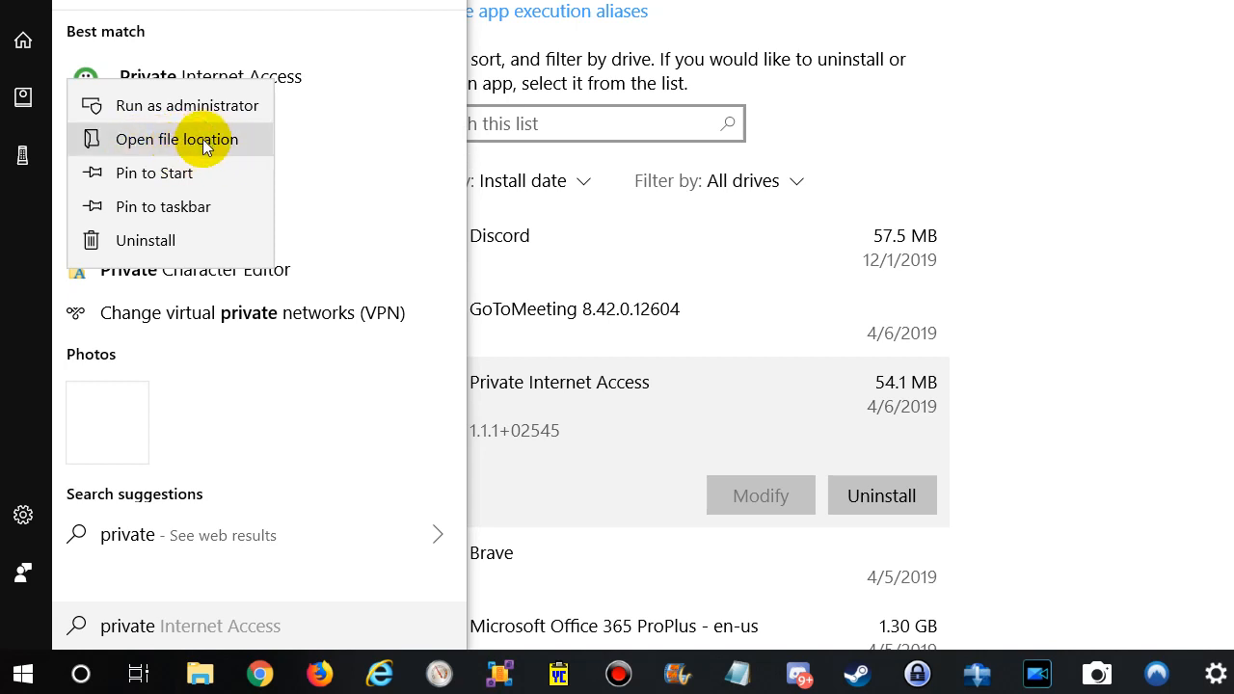
Step: Open the shortcut's file location, C:\ProgramData\Microsoft\Windows\Start Menu\Programs, in File Explorer
{"action": "left_click", "coordinate": [177, 139]}
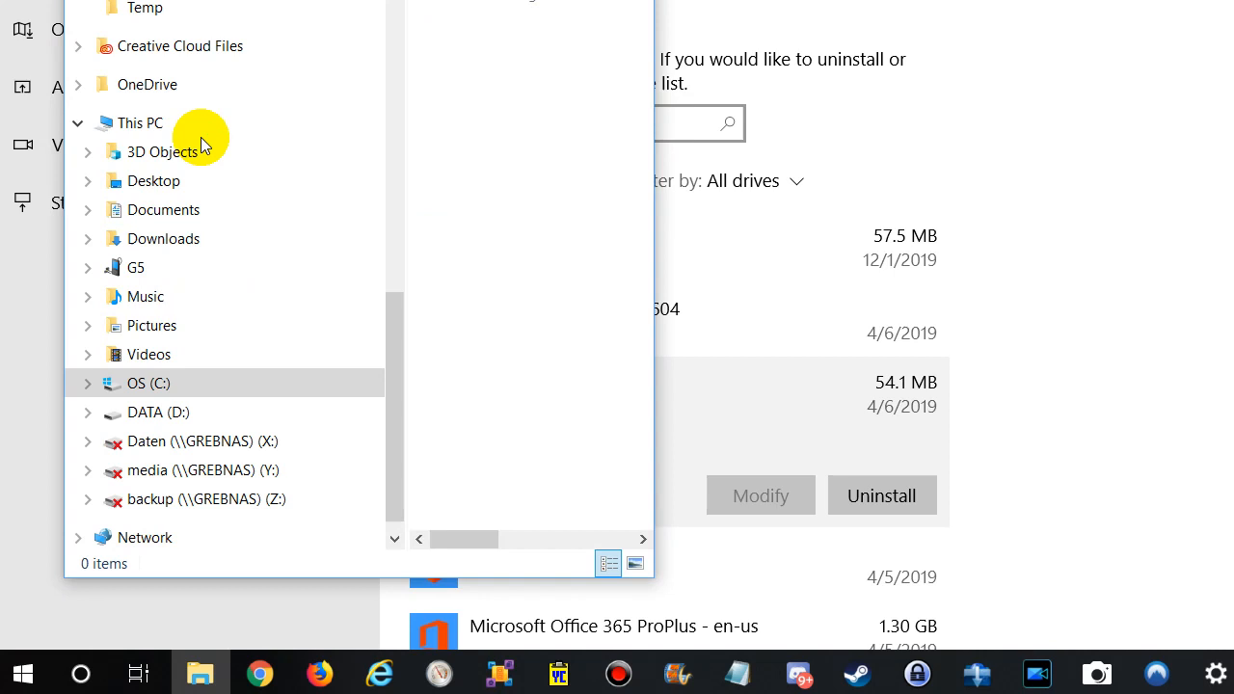
{"action": "left_click", "coordinate": [149, 383]}
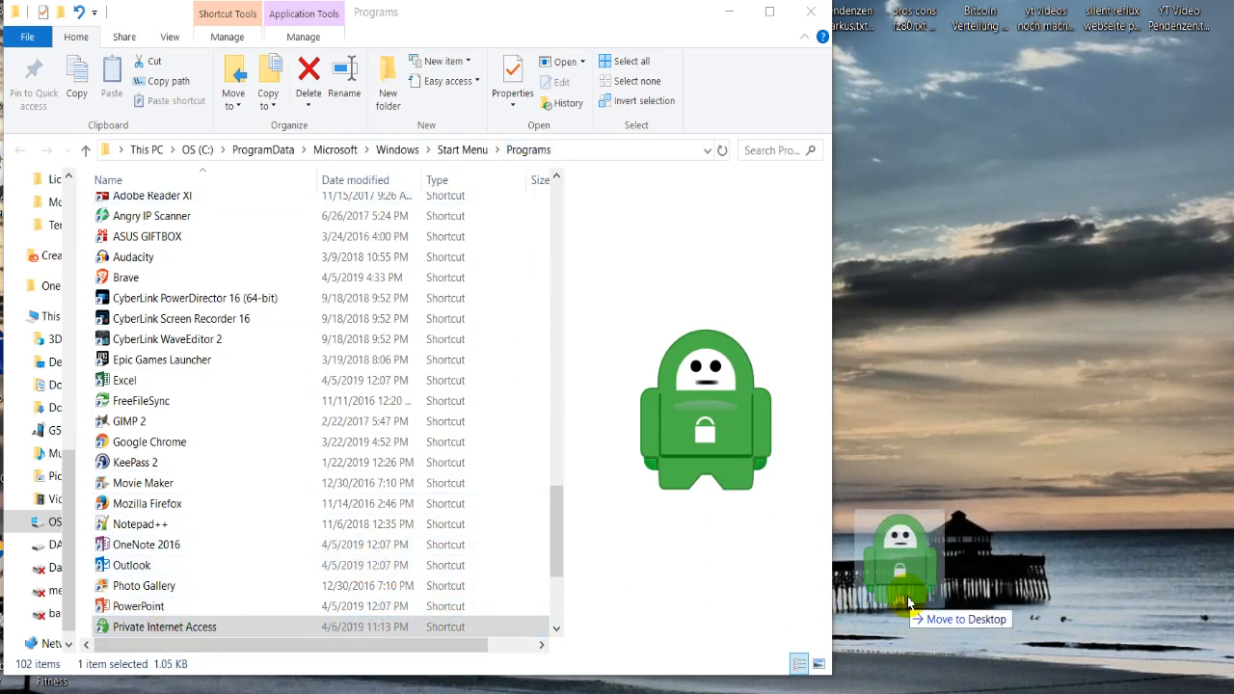
Step: Right-drag the Private Internet Access shortcut onto the desktop and create a shortcut there
{"action": "left_click_drag", "start_coordinate": [896, 559], "coordinate": [926, 559]}
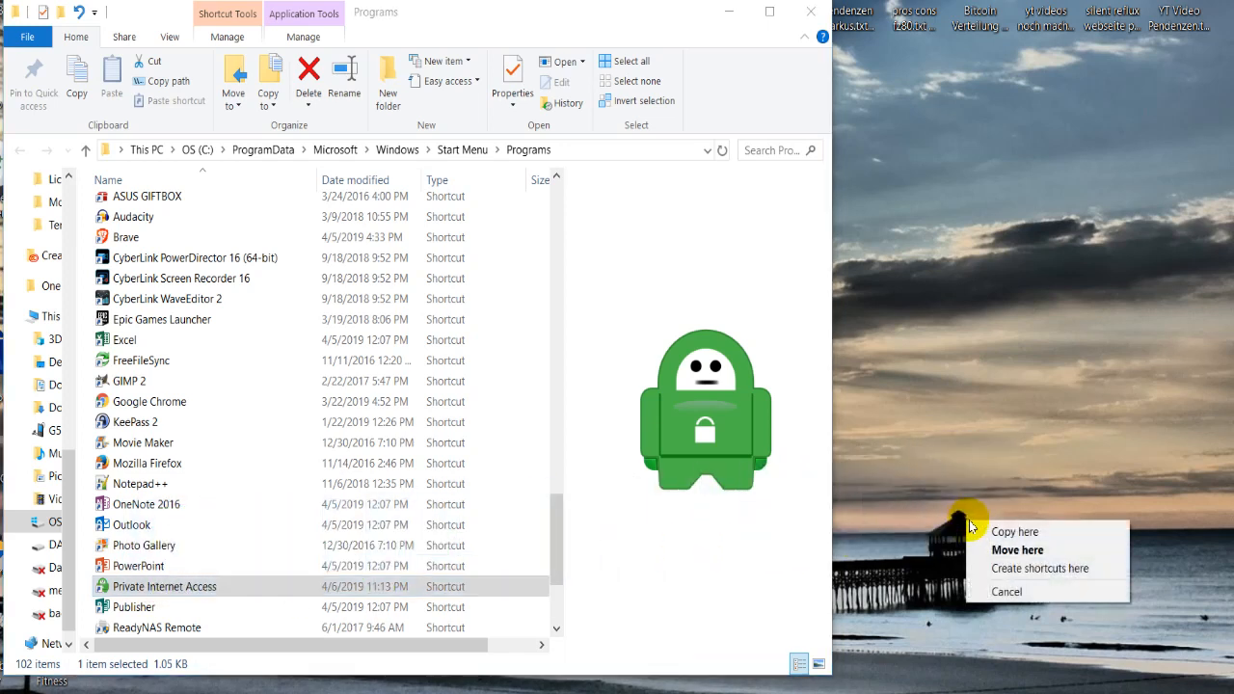
{"action": "mouse_move", "coordinate": [1020, 574]}
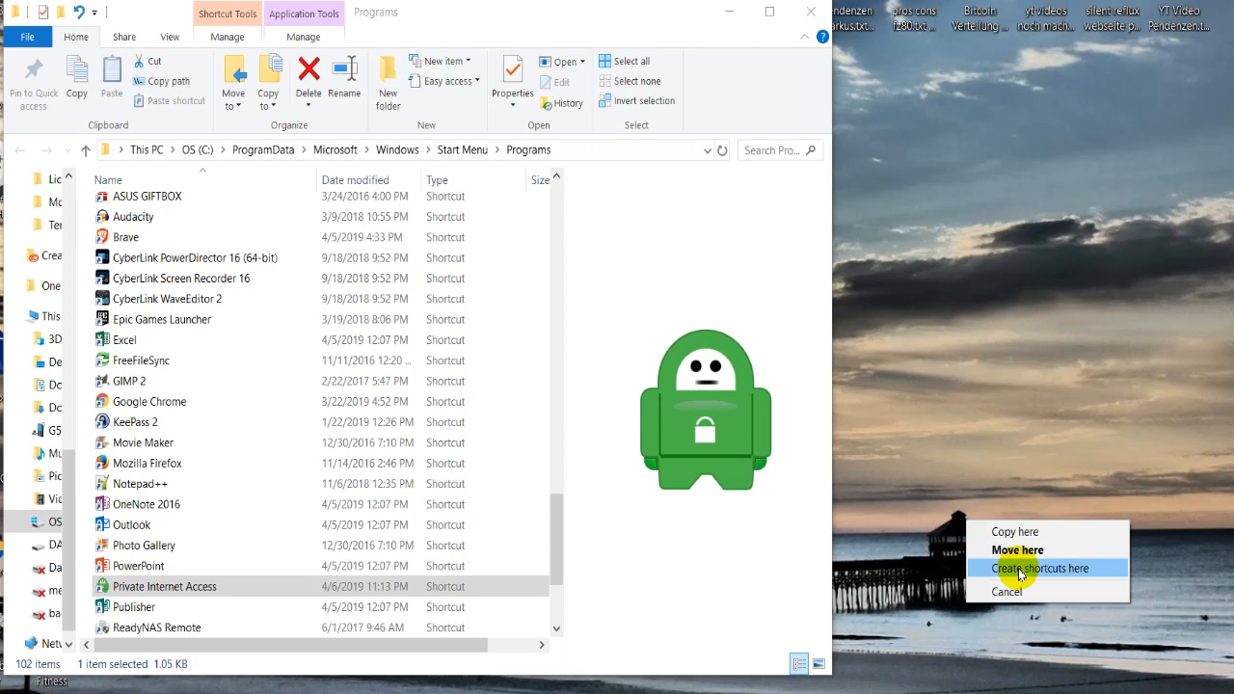
{"action": "left_click", "coordinate": [1040, 568]}
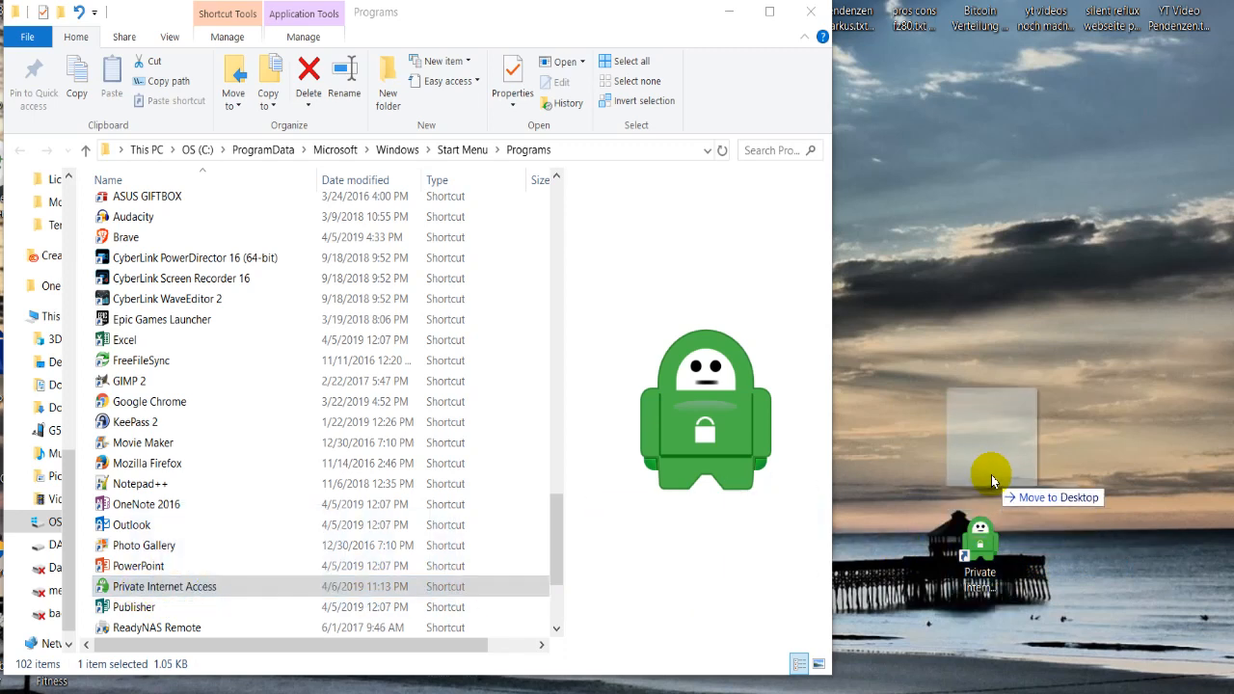
{"action": "left_click_drag", "start_coordinate": [993, 473], "coordinate": [931, 564]}
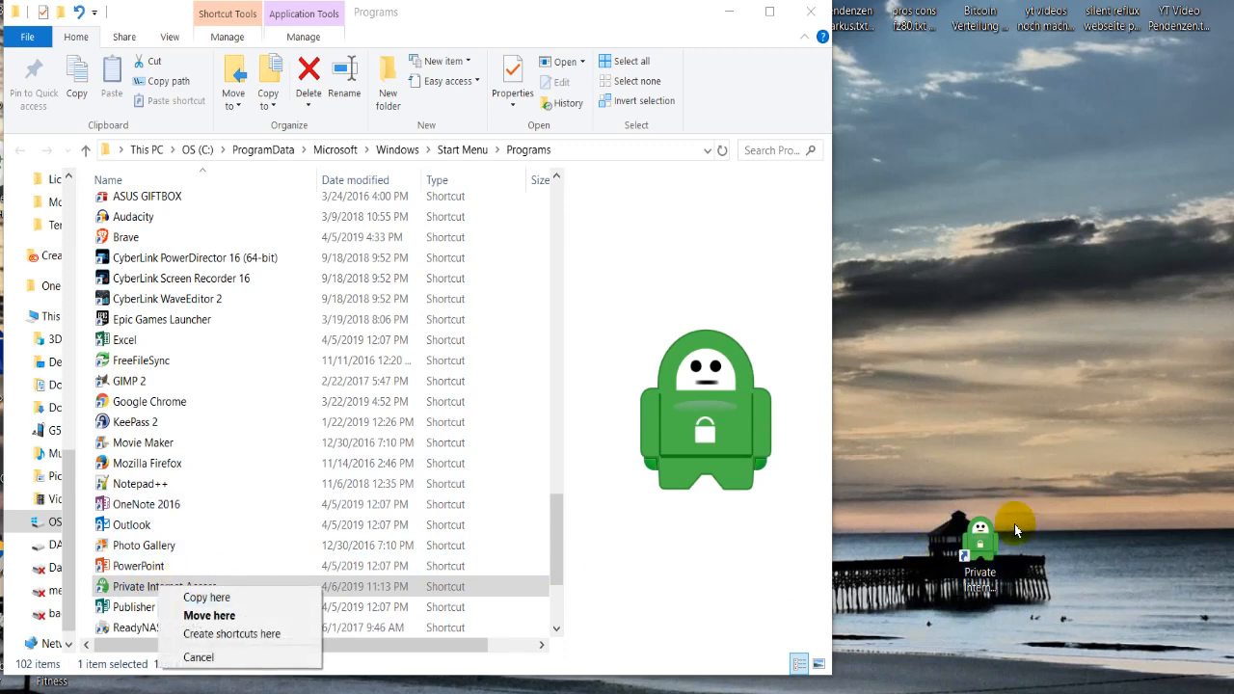
{"action": "mouse_move", "coordinate": [969, 569]}
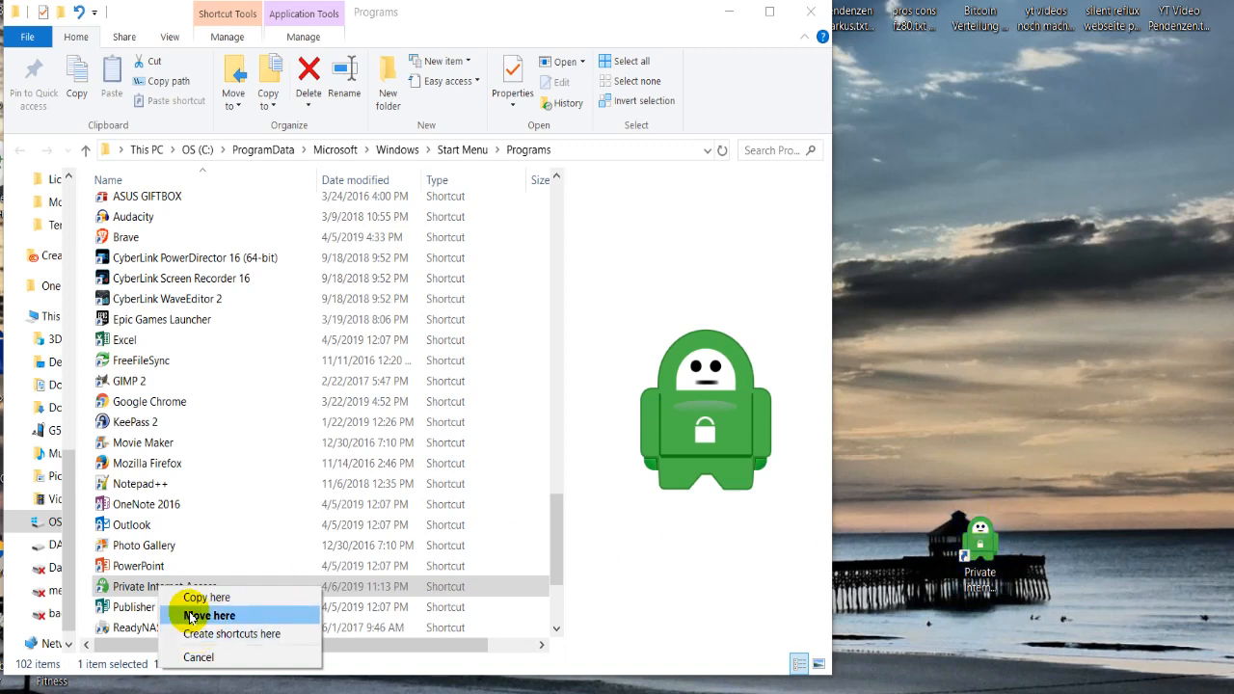
{"action": "left_click", "coordinate": [210, 615]}
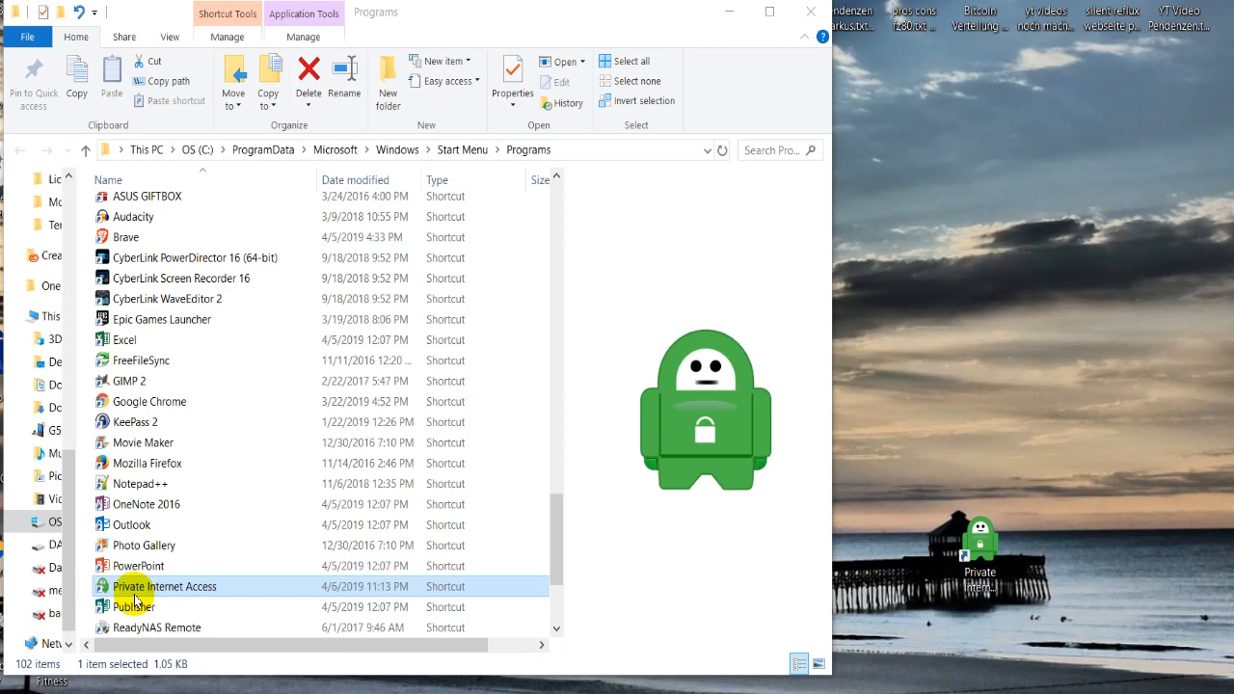
{"action": "right_click", "coordinate": [165, 586]}
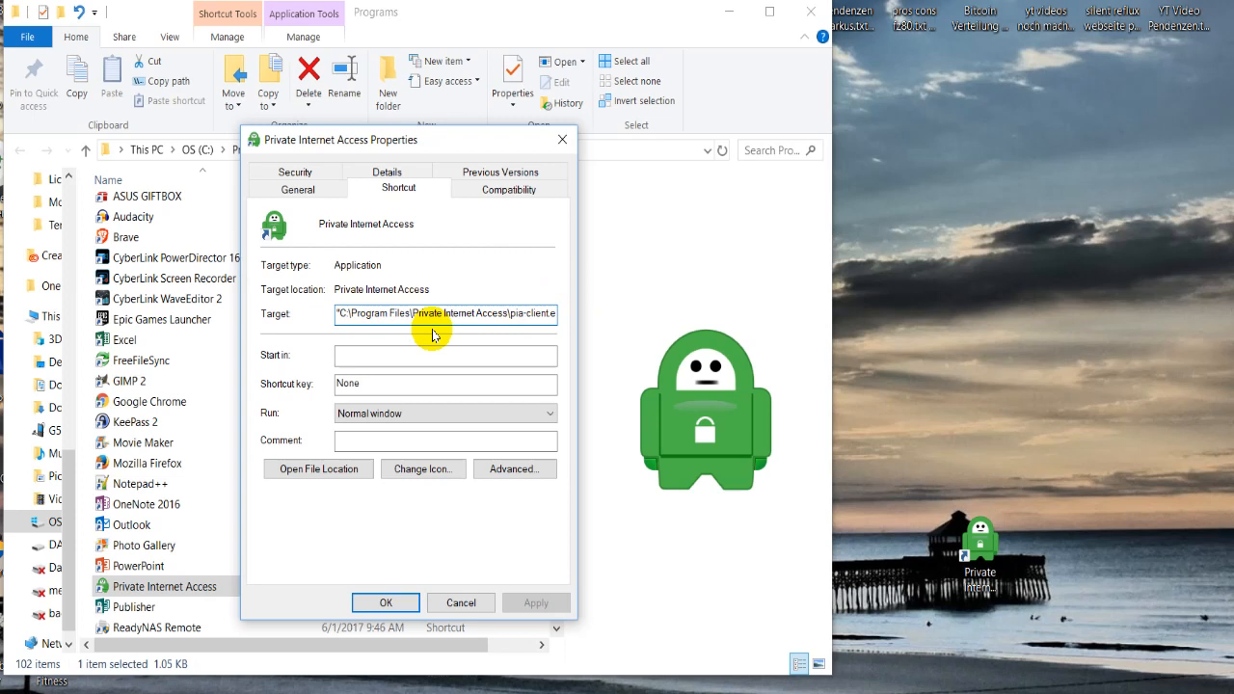
Step: Inspect the shortcut's Target path to pia-client.exe under Program Files in Properties
{"action": "left_click", "coordinate": [412, 313]}
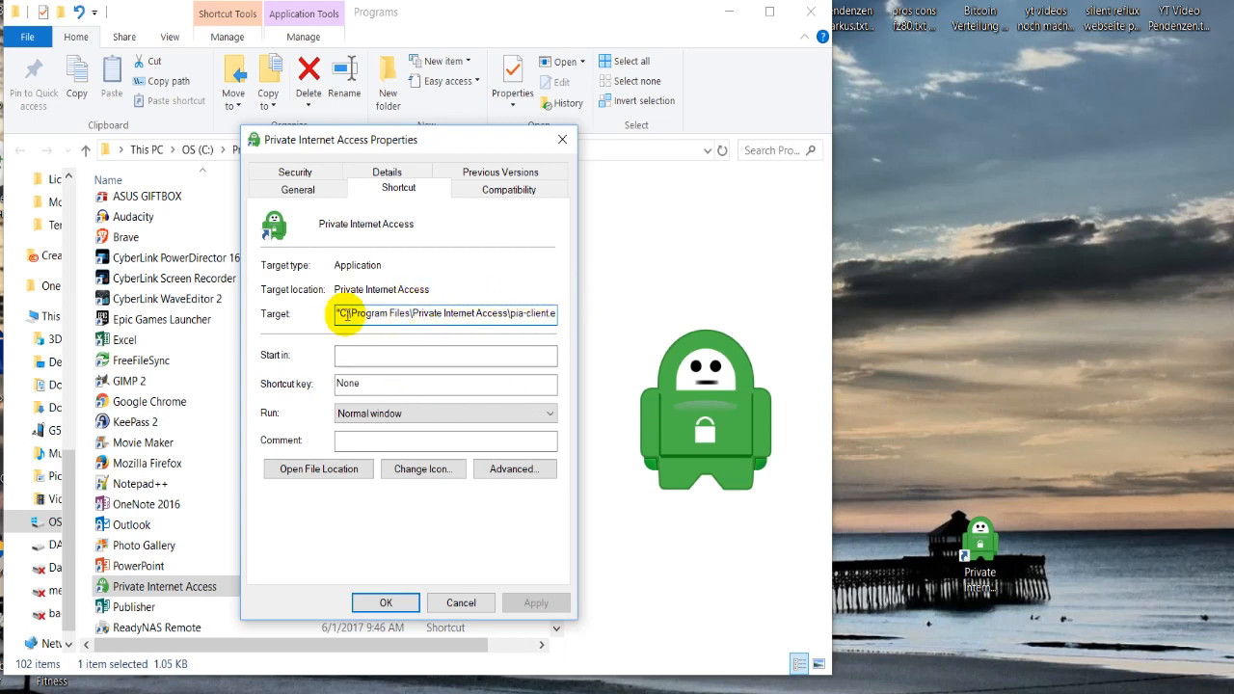
{"action": "left_click", "coordinate": [408, 313]}
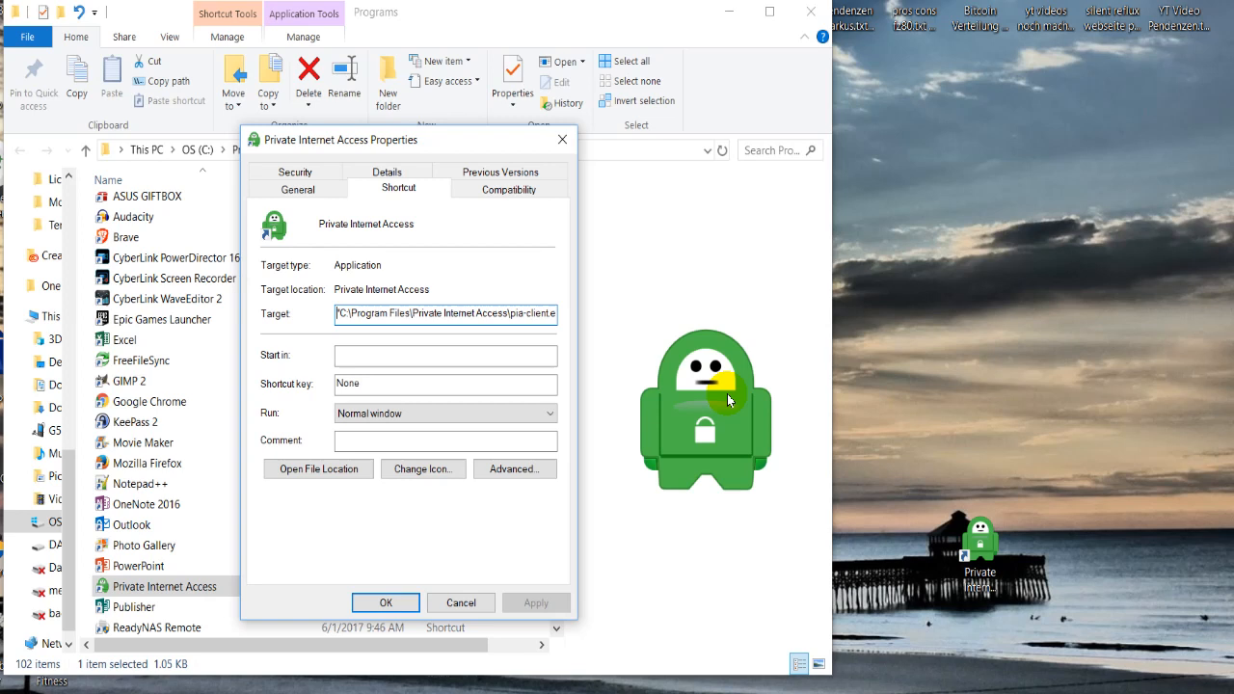
{"action": "mouse_move", "coordinate": [760, 426]}
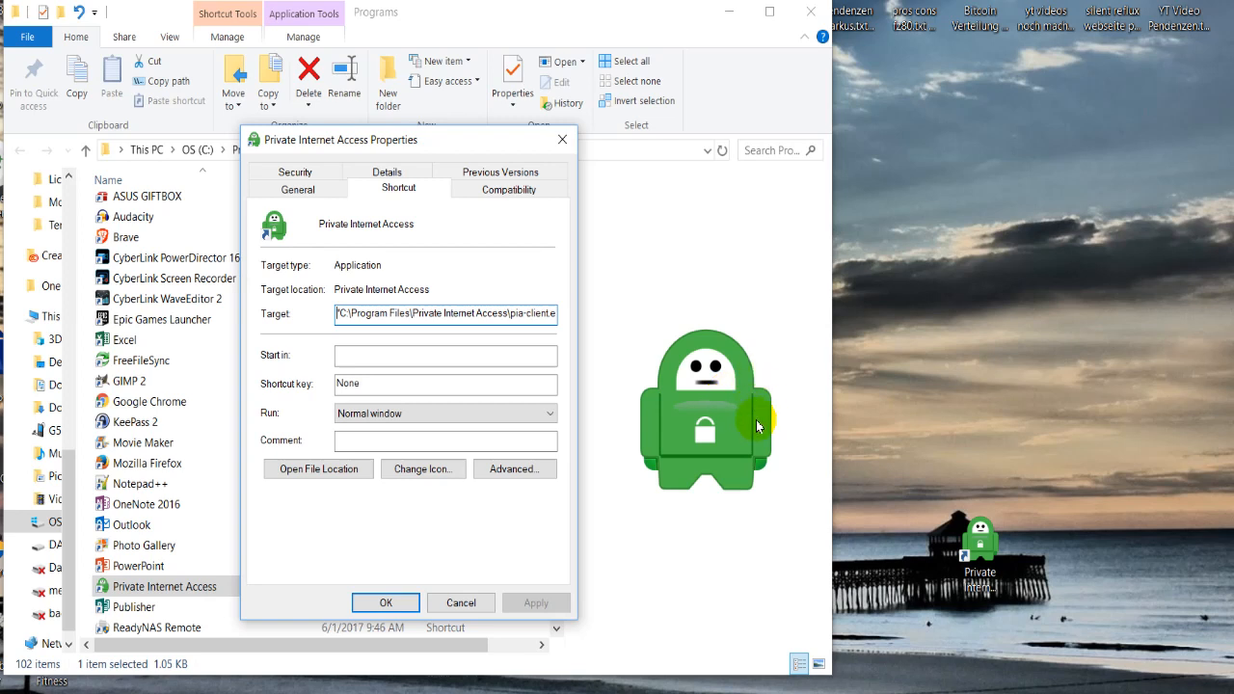
{"action": "mouse_move", "coordinate": [603, 435]}
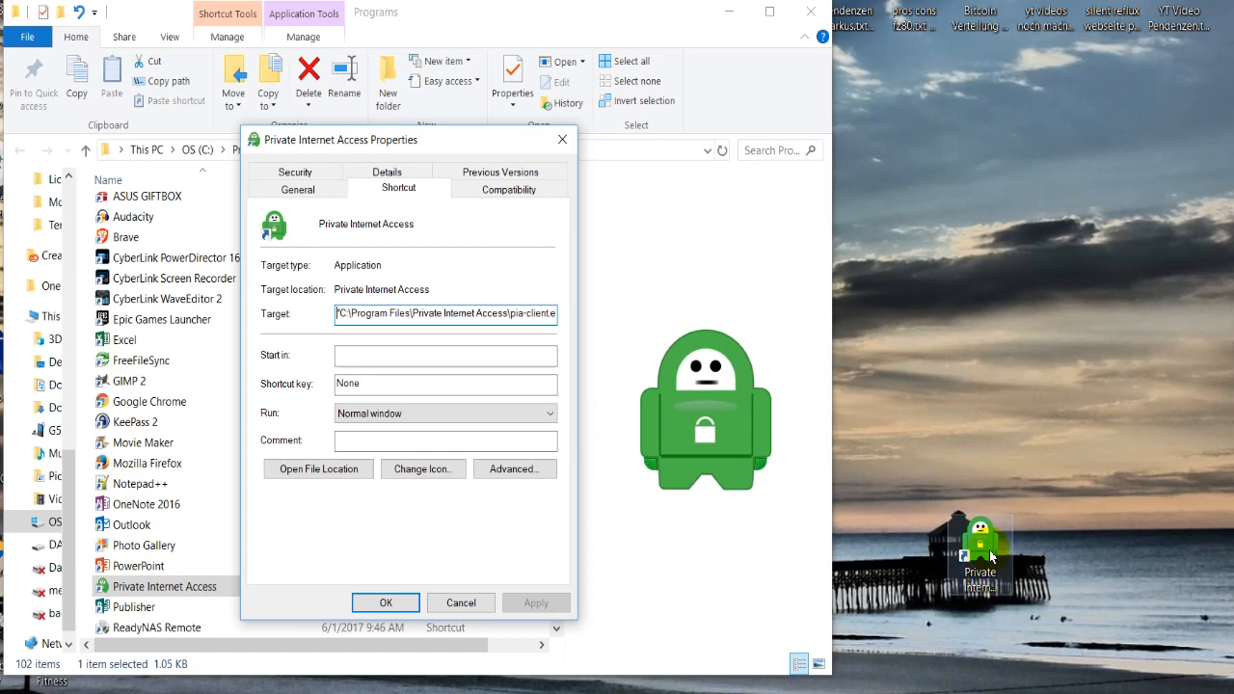
{"action": "mouse_move", "coordinate": [985, 557]}
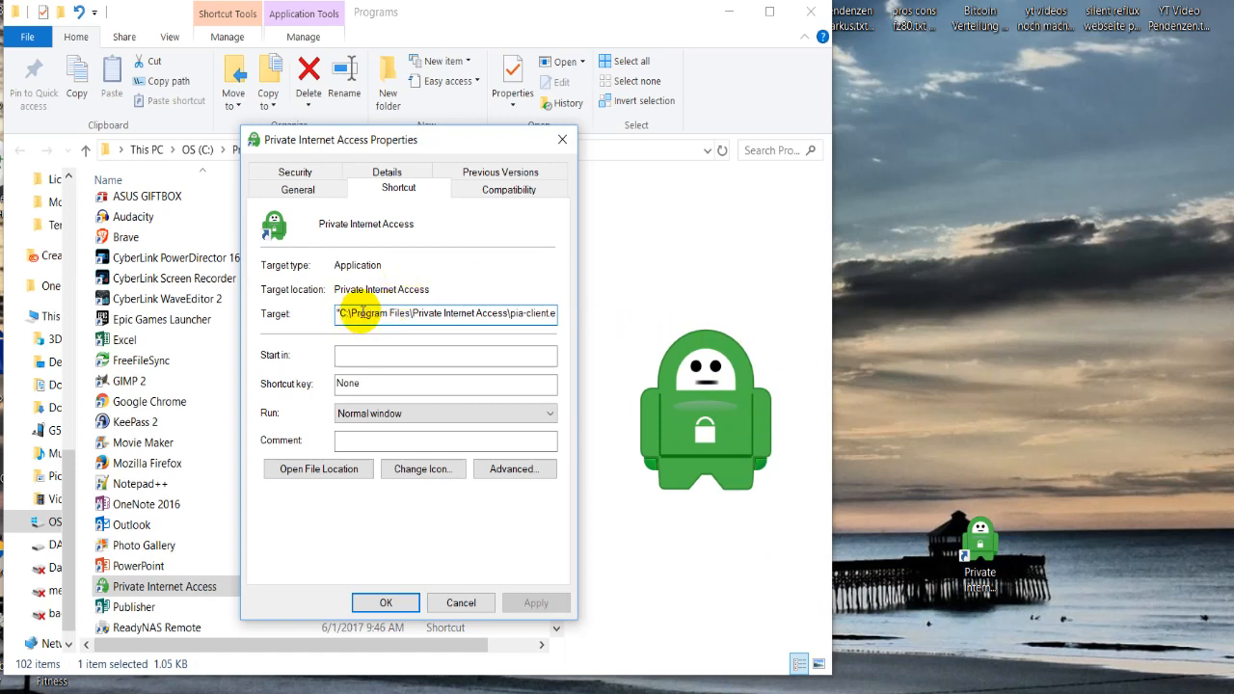
{"action": "left_click", "coordinate": [357, 313]}
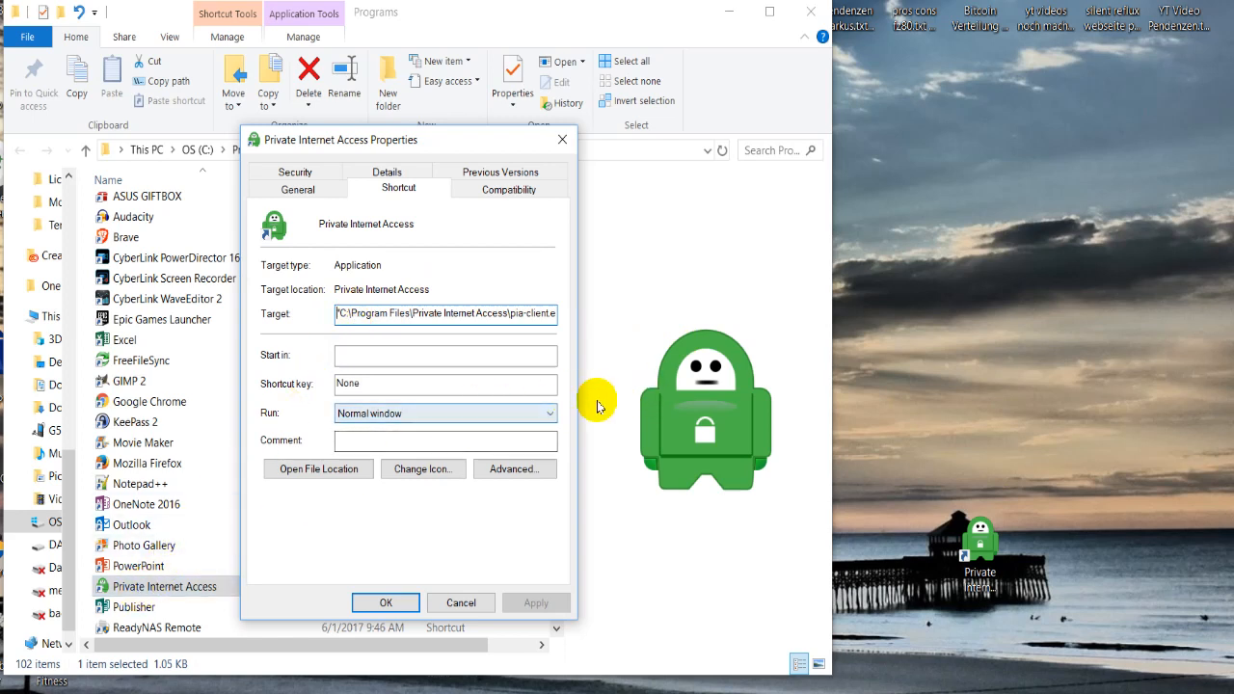
{"action": "mouse_move", "coordinate": [583, 441]}
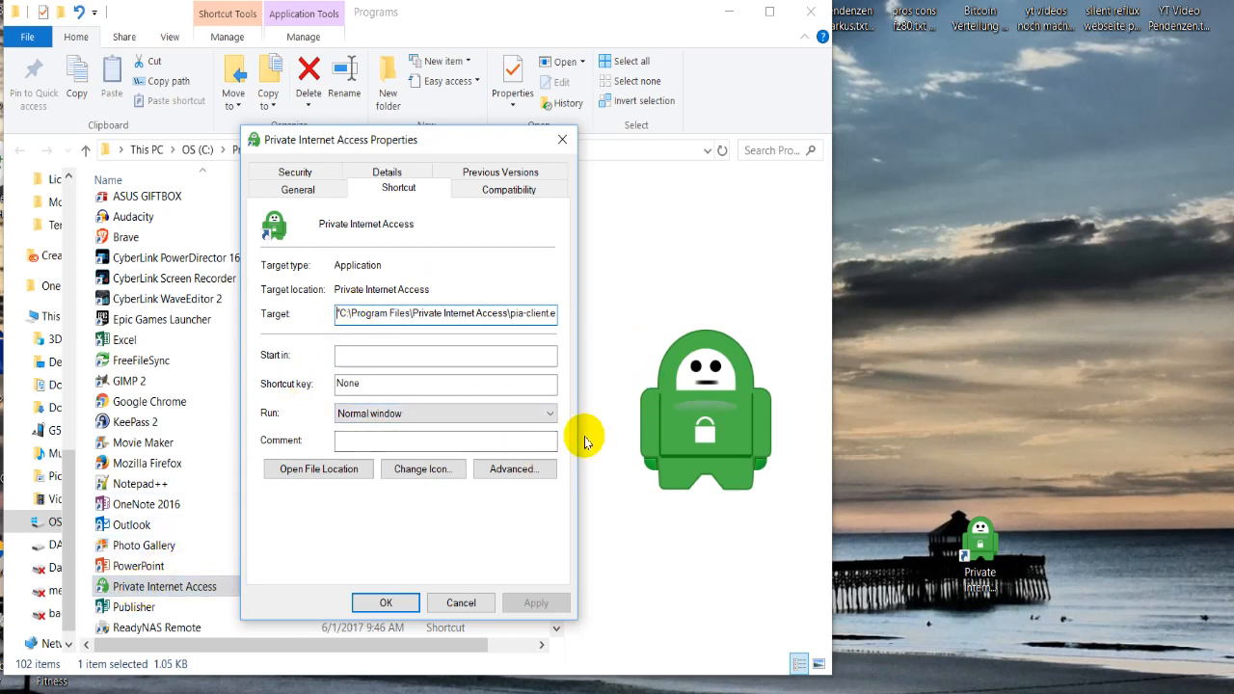
{"action": "mouse_move", "coordinate": [933, 332]}
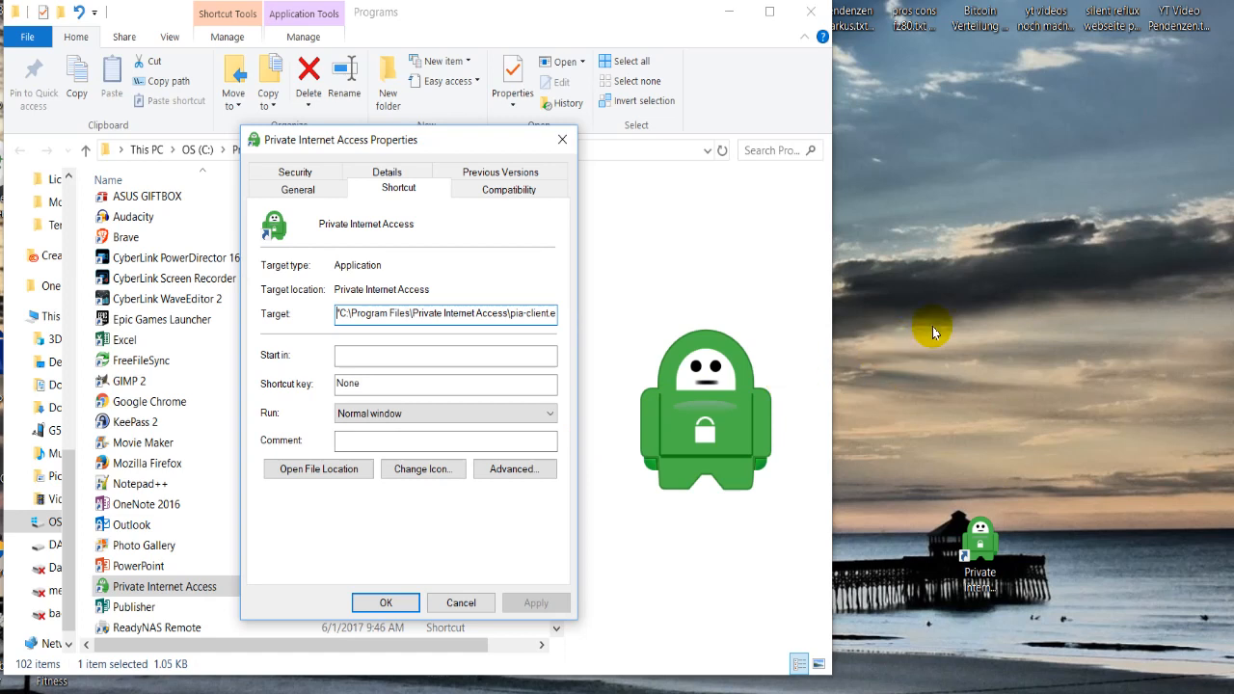
{"action": "mouse_move", "coordinate": [1155, 63]}
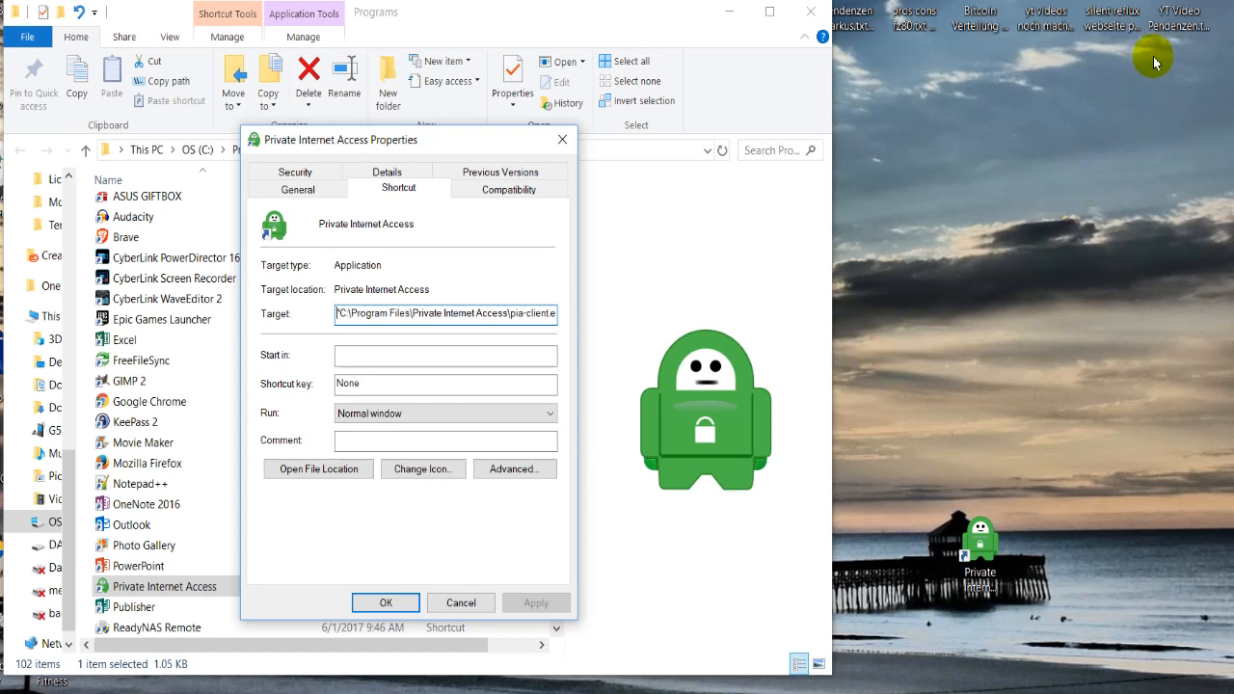
{"action": "mouse_move", "coordinate": [1154, 63]}
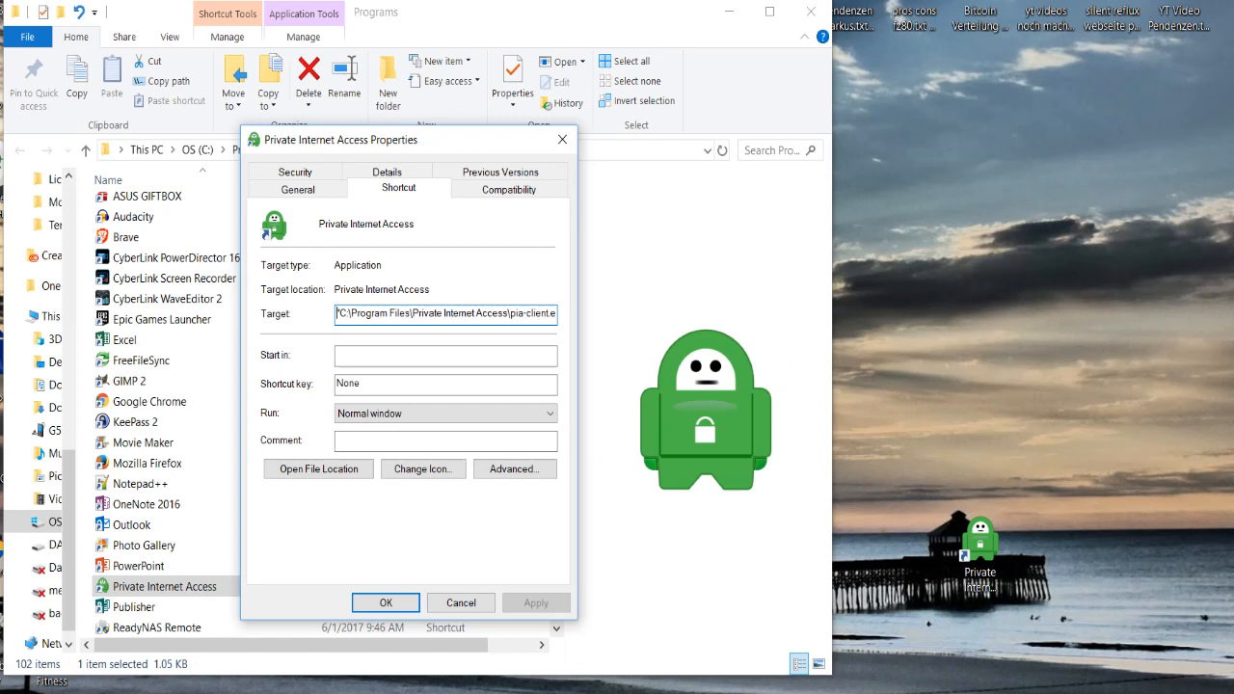
{"action": "mouse_move", "coordinate": [1037, 251]}
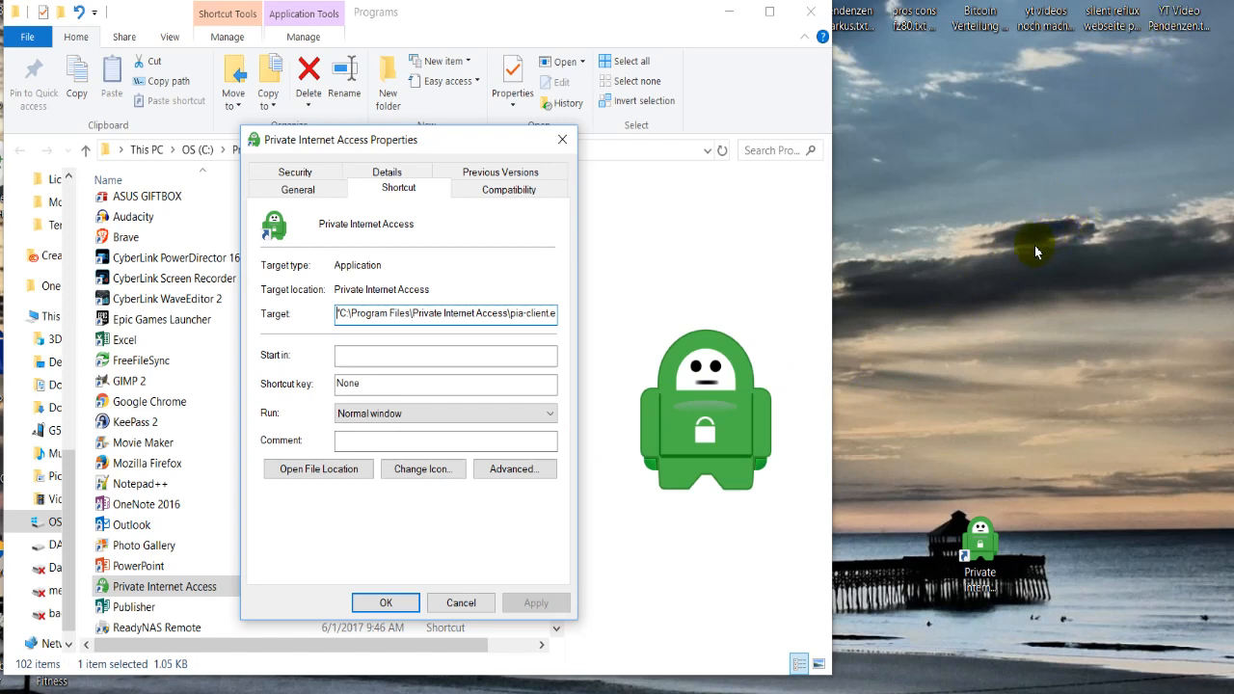
{"action": "mouse_move", "coordinate": [999, 313]}
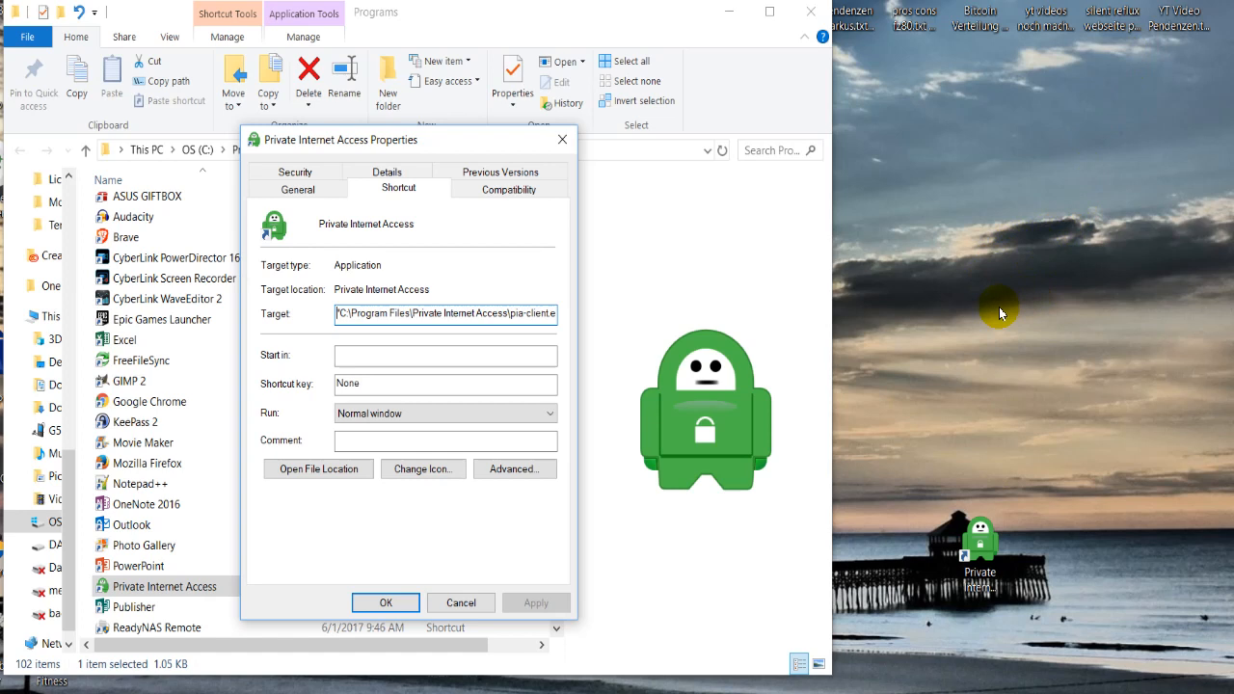
{"action": "mouse_move", "coordinate": [976, 328]}
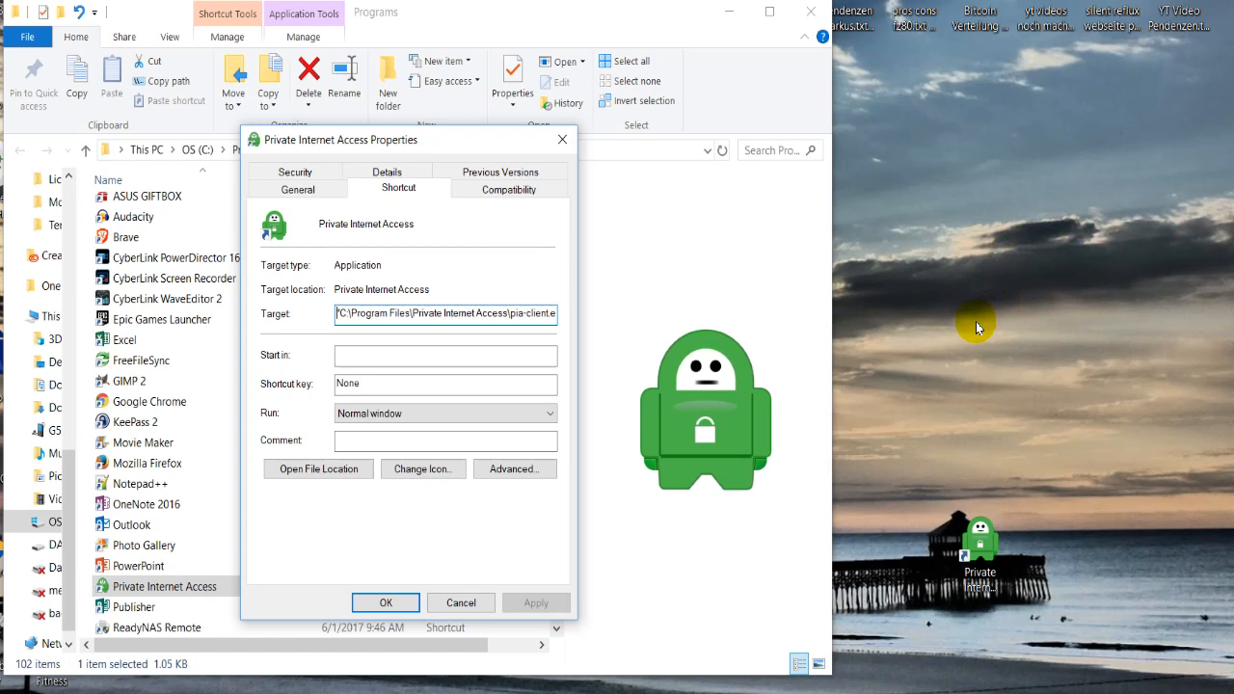
{"action": "mouse_move", "coordinate": [1066, 189]}
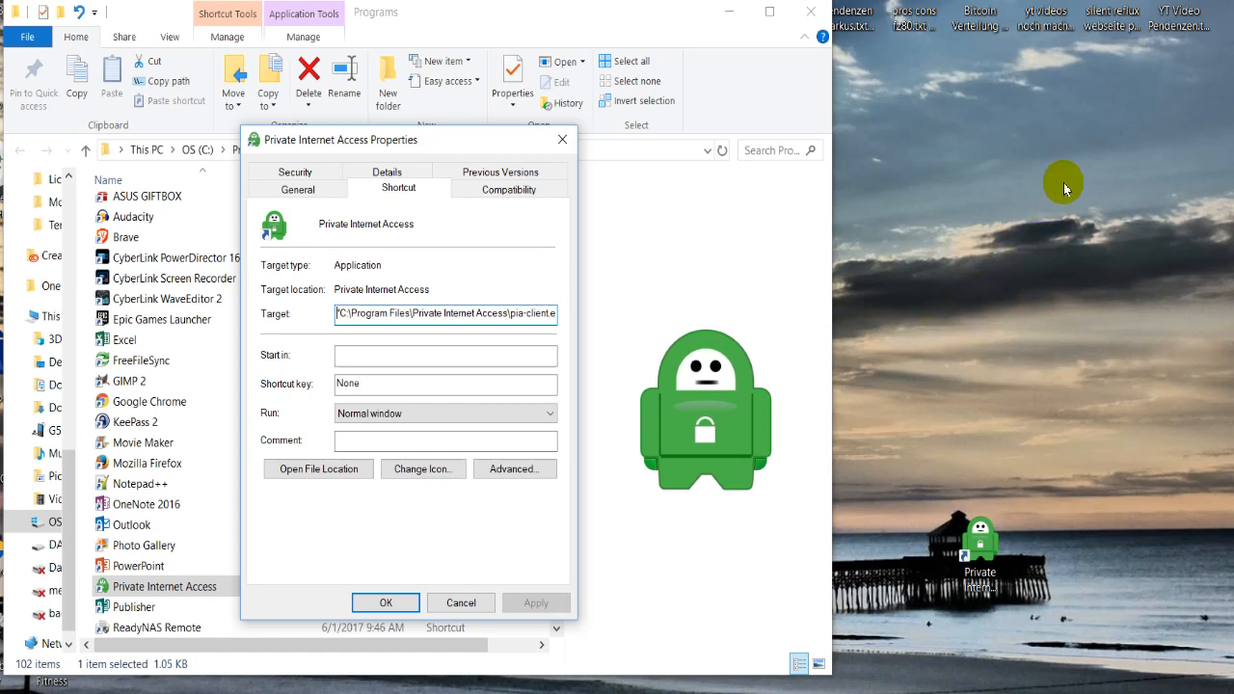